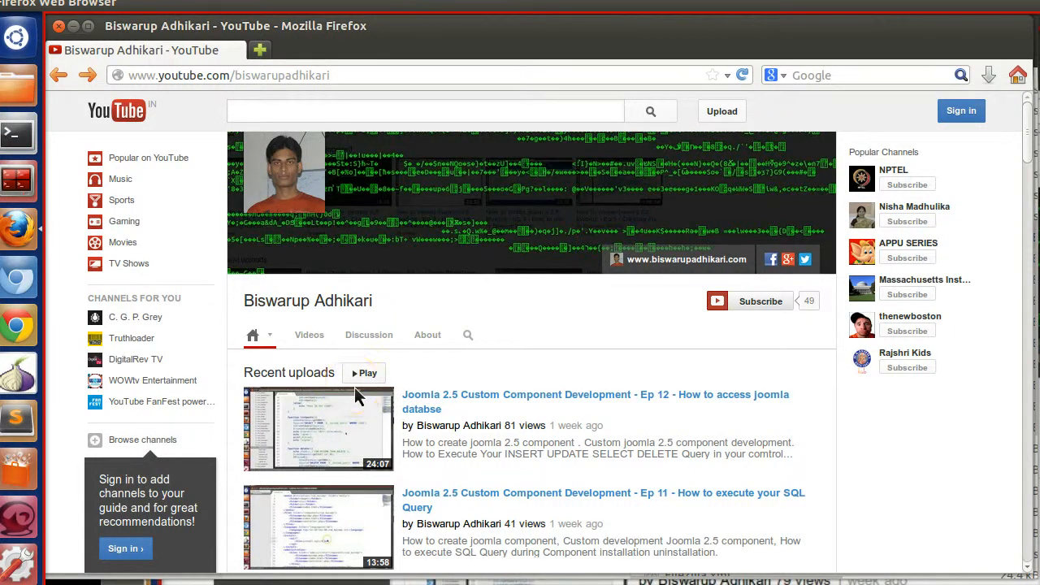
- Show the Joomla25 OpenChat page in Chrome and bring up developer tools with F12
{"action": "left_click", "coordinate": [18, 325]}
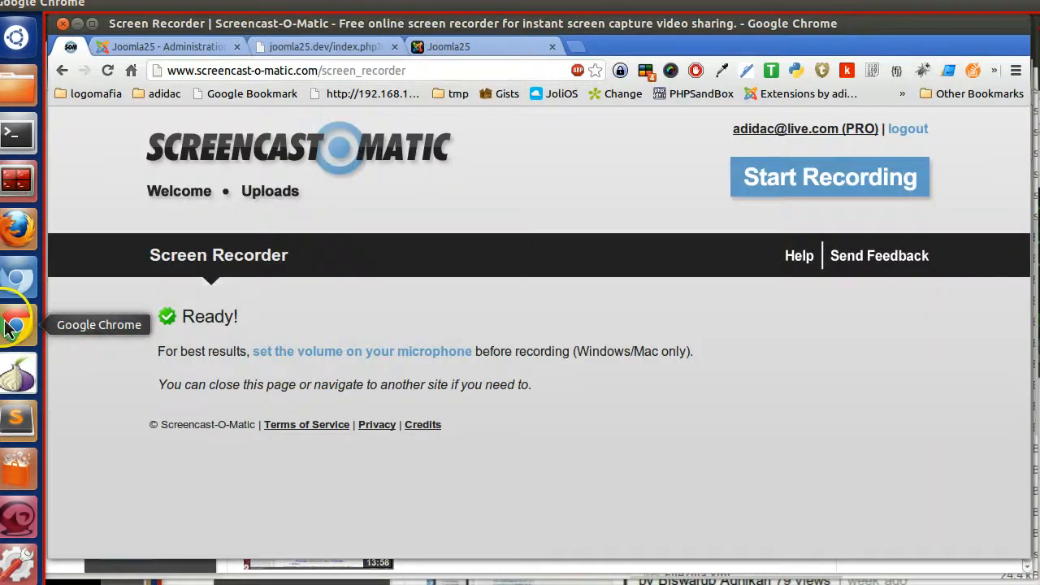
{"action": "left_click", "coordinate": [484, 47]}
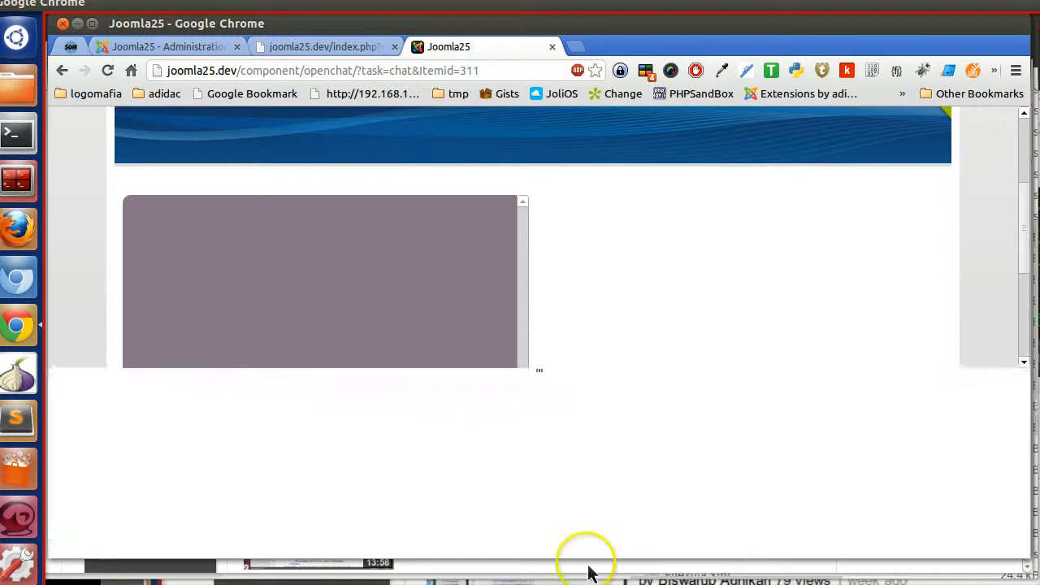
{"action": "key", "text": "F12"}
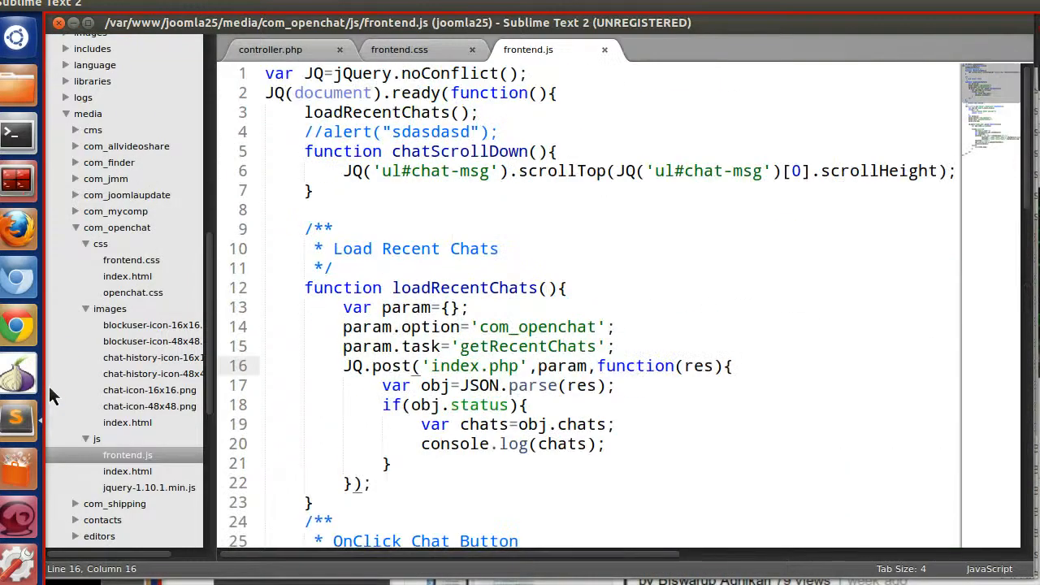
- Add for(i=0;i<chats.length;i++) in loadRecentChats, declaring chatDetails inside the loop
{"action": "scroll", "scroll_direction": "down", "scroll_amount": 3}
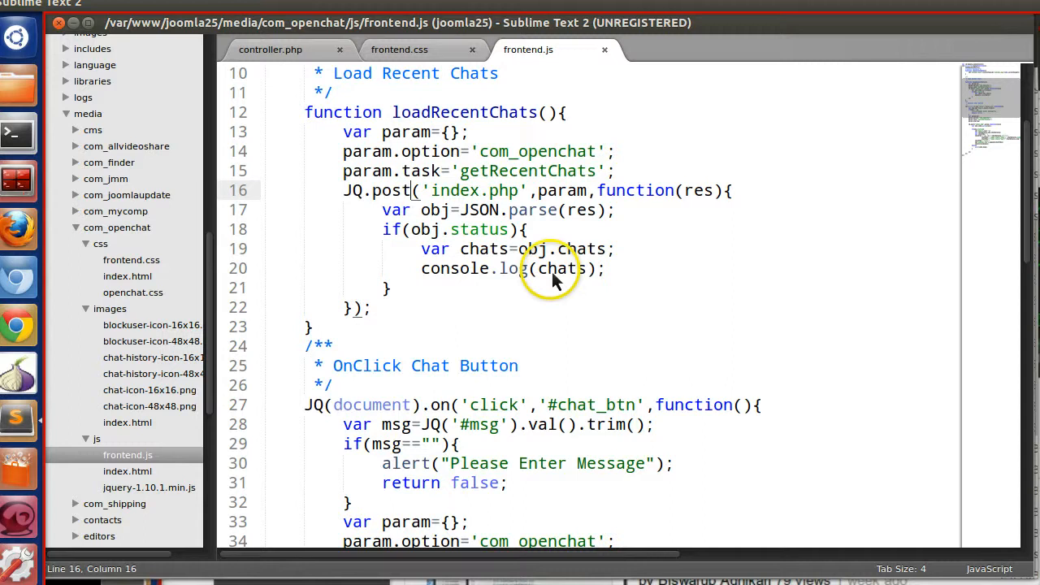
{"action": "double_click", "coordinate": [561, 268]}
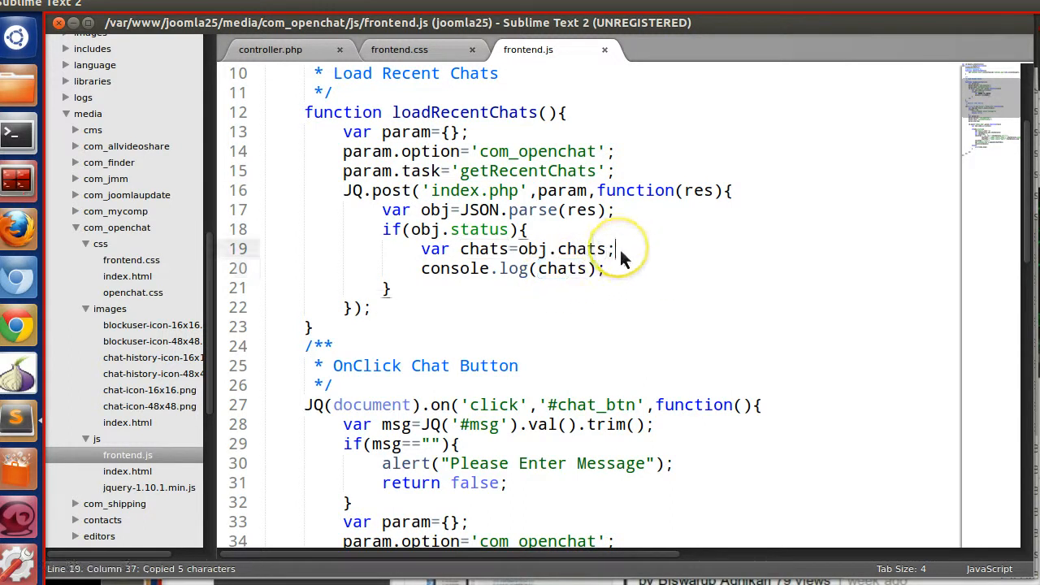
{"action": "type", "text": "for("}
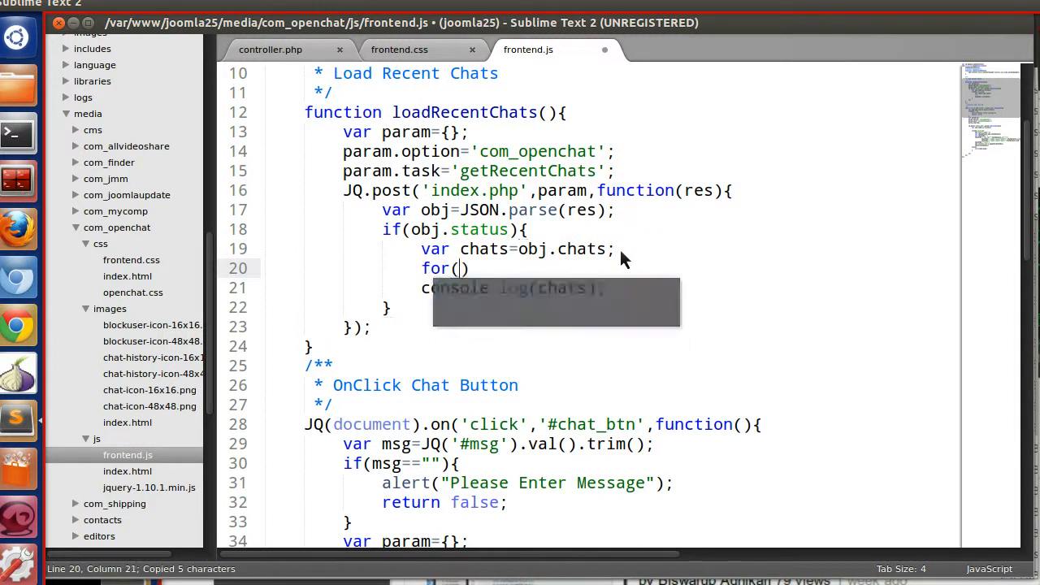
{"action": "type", "text": "i"}
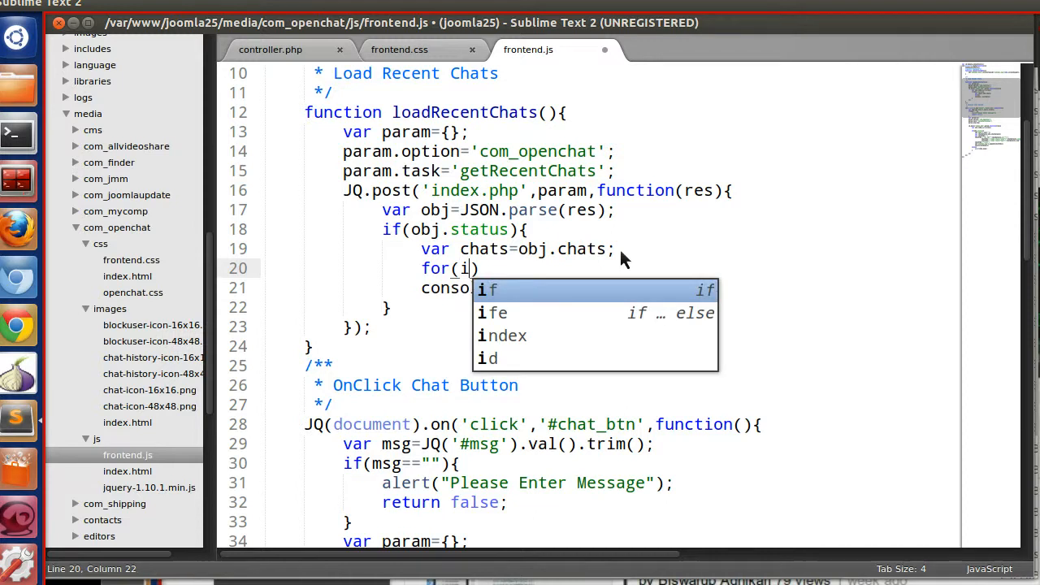
{"action": "type", "text": "=0;i<chats."}
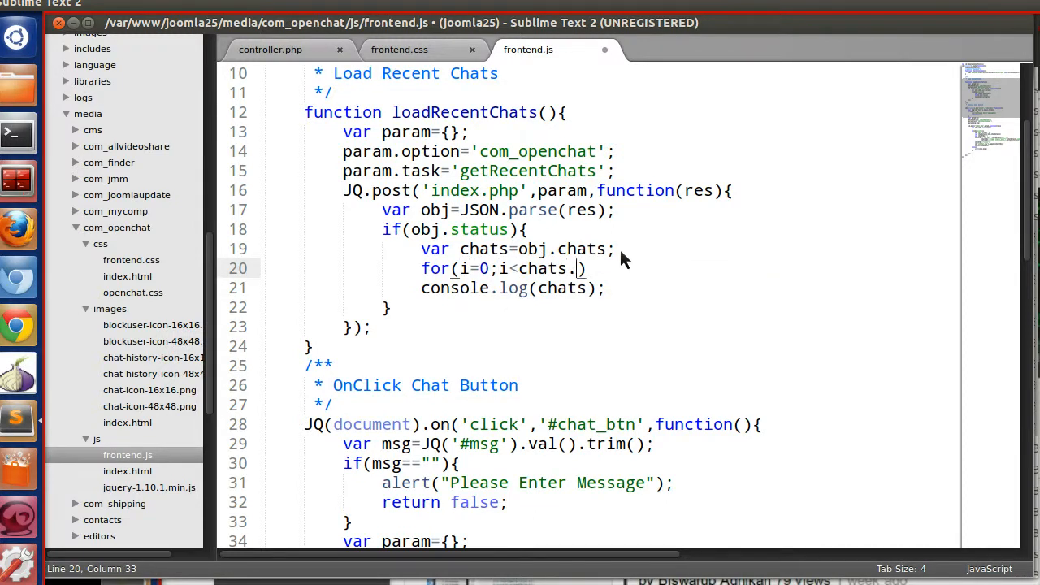
{"action": "type", "text": "length"}
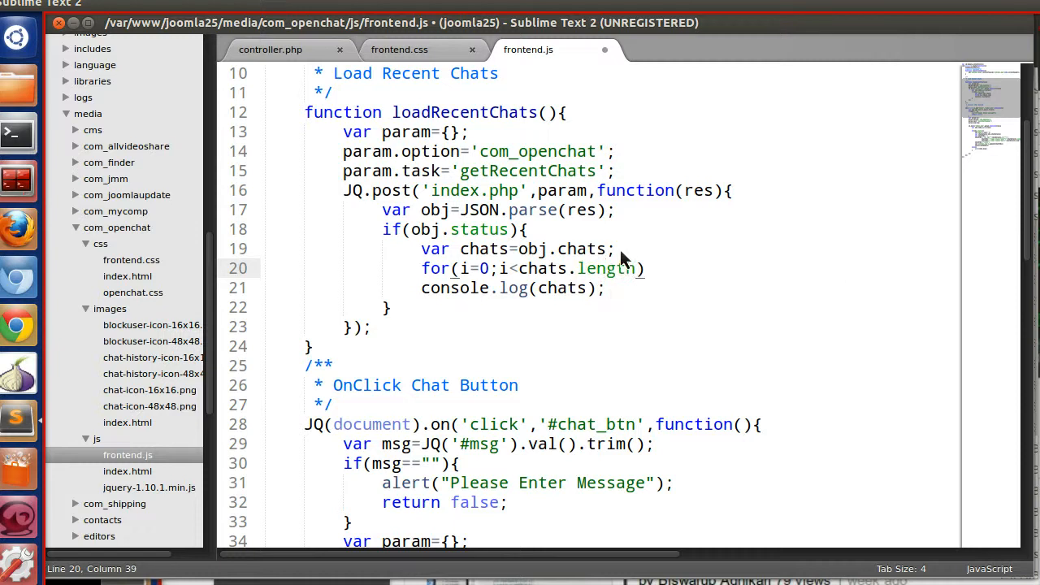
{"action": "type", "text": ";i++"}
{"action": "type", "text": "var i=0;"}
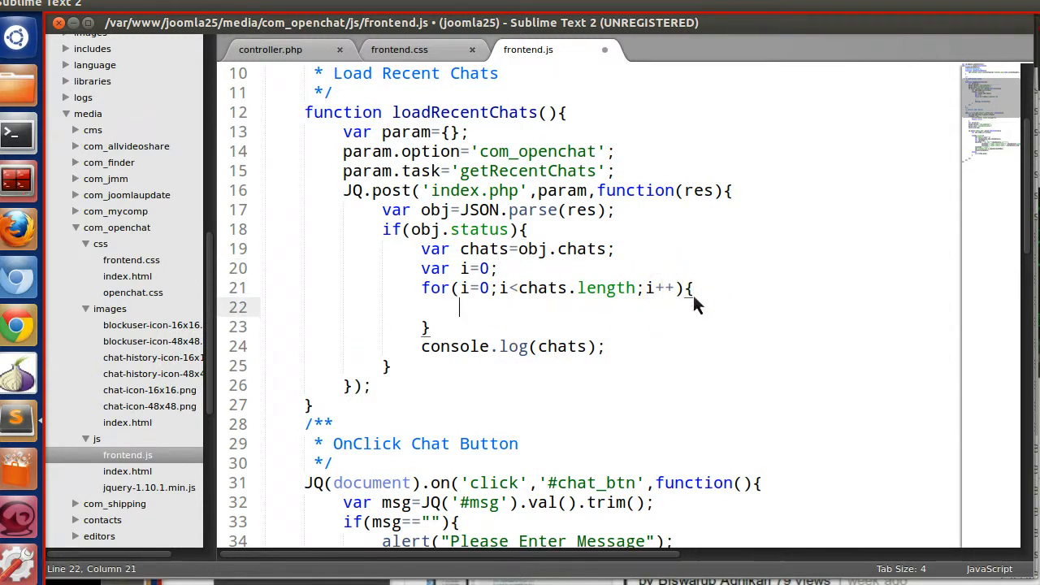
{"action": "scroll", "scroll_direction": "down", "scroll_amount": 3}
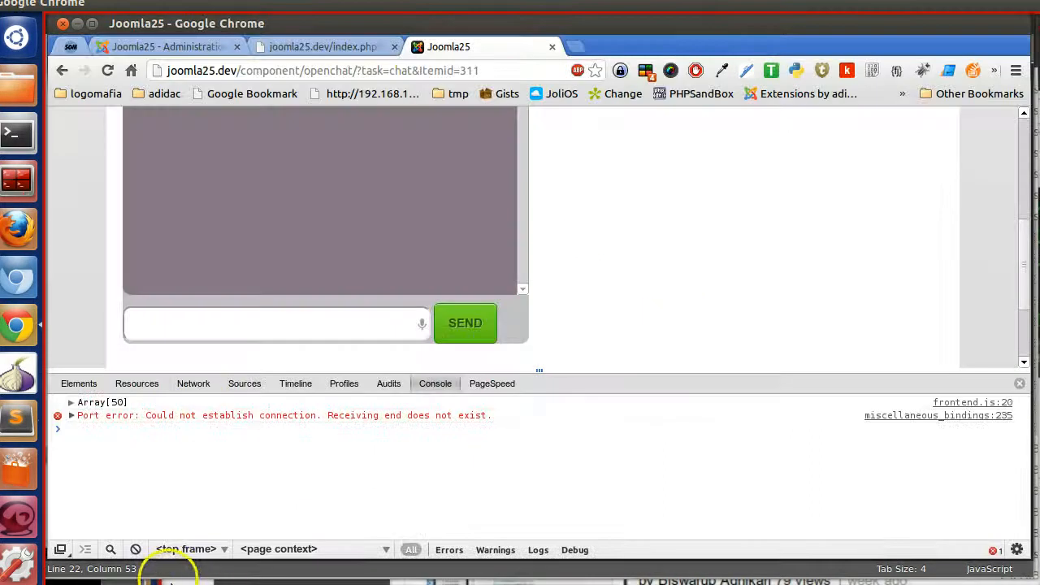
{"action": "left_click", "coordinate": [71, 402]}
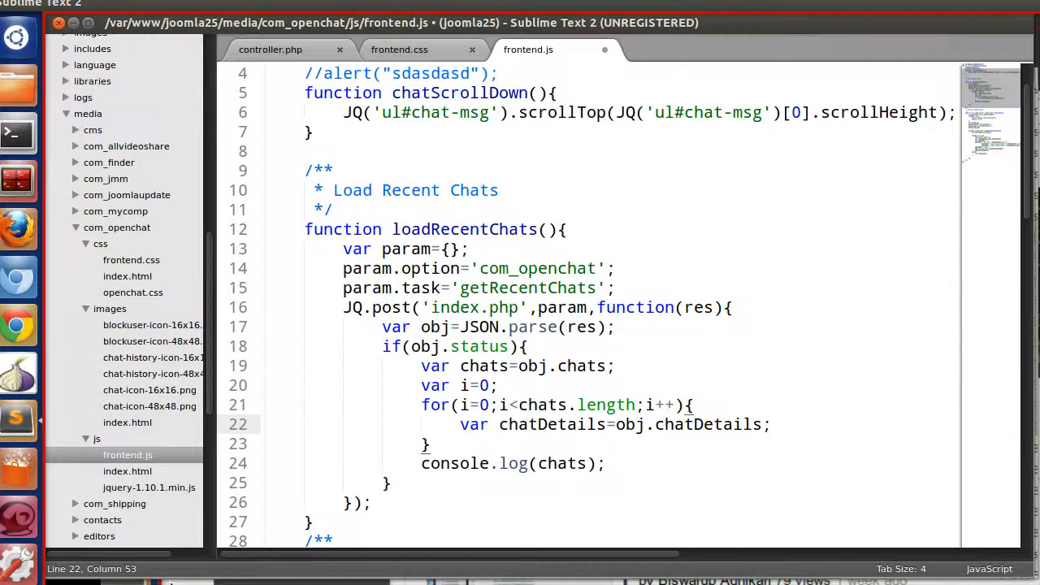
- Assign chatDetails from chats[i] and add a /** comment block after loadRecentChats
{"action": "scroll", "scroll_direction": "down", "scroll_amount": 3}
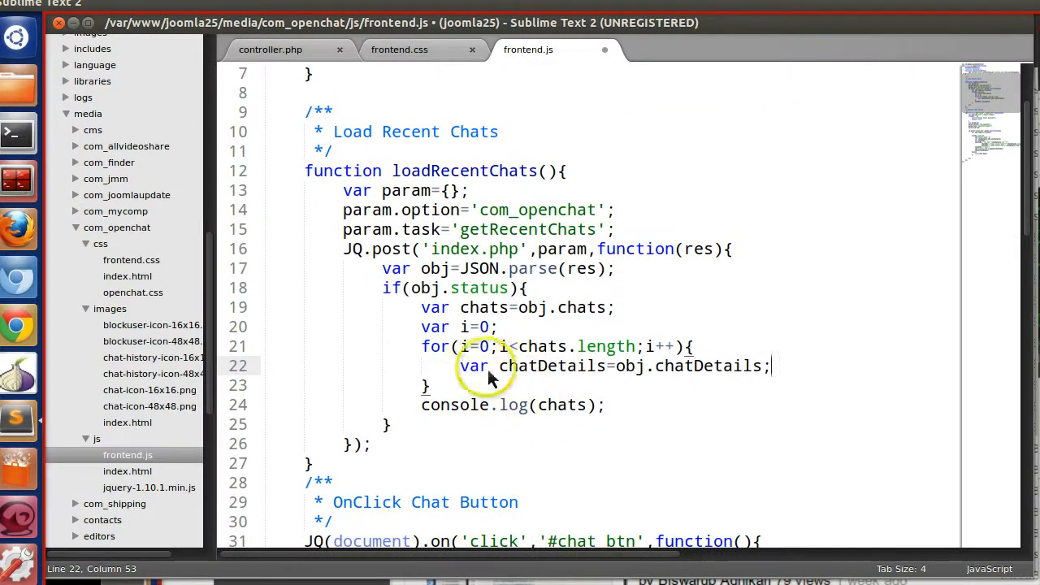
{"action": "double_click", "coordinate": [543, 346]}
{"action": "type", "text": "["}
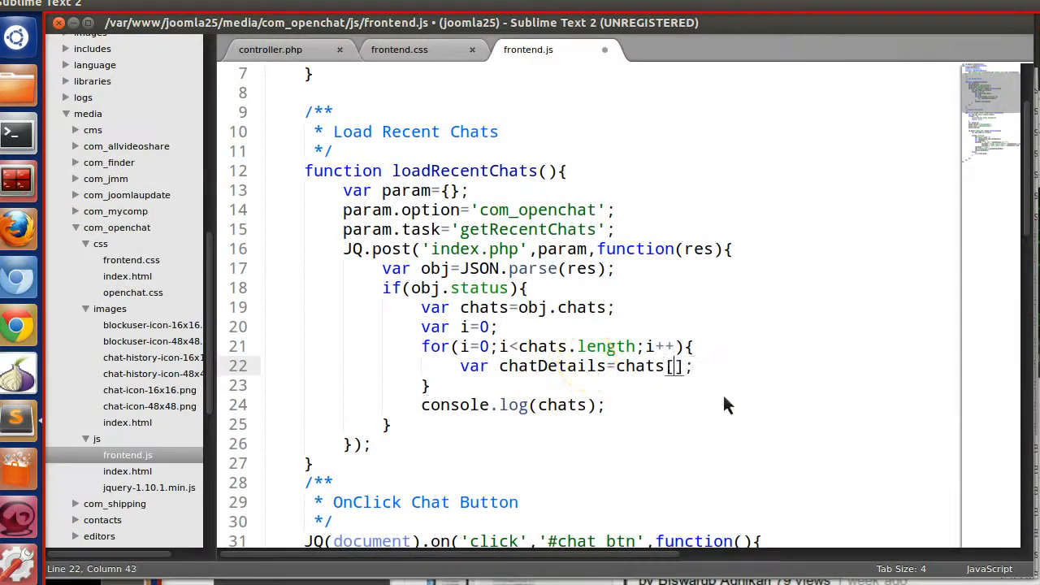
{"action": "type", "text": "i"}
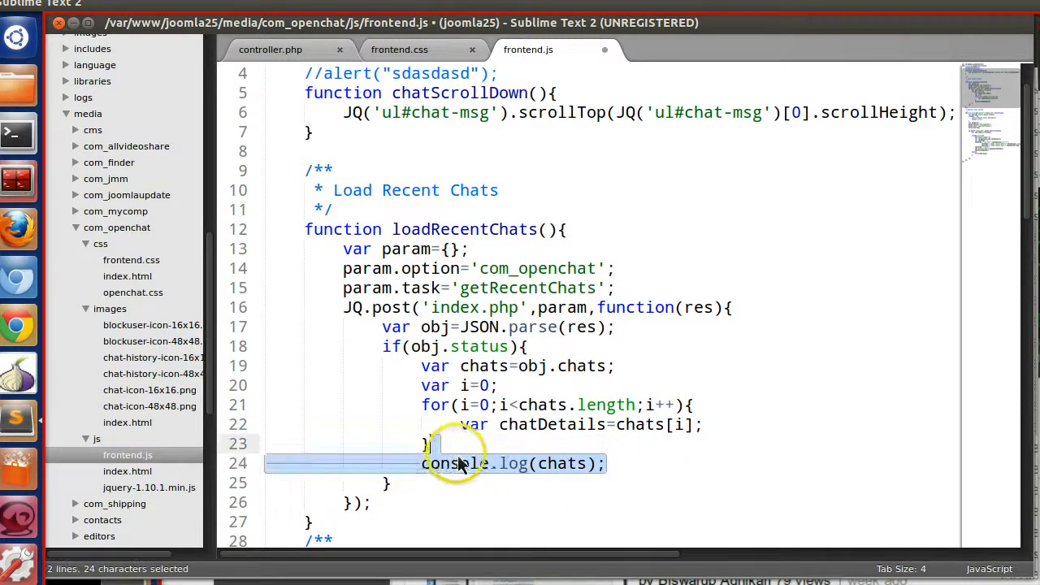
{"action": "scroll", "scroll_direction": "down", "scroll_amount": 3}
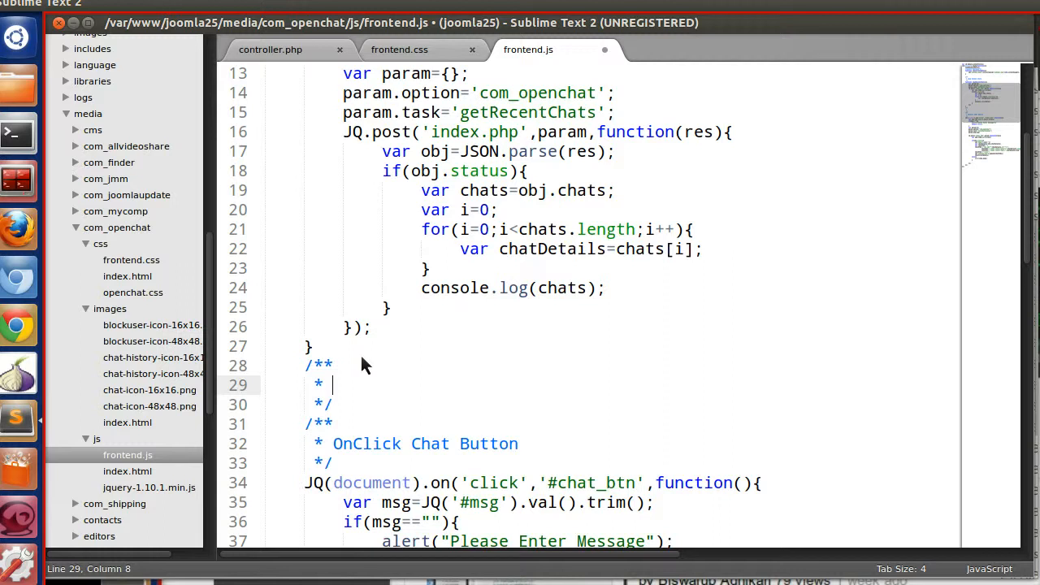
- Write the 'Append Chat Message' comment and an empty appendChatMessage(chatDetails) function
{"action": "type", "text": "Append Chat"}
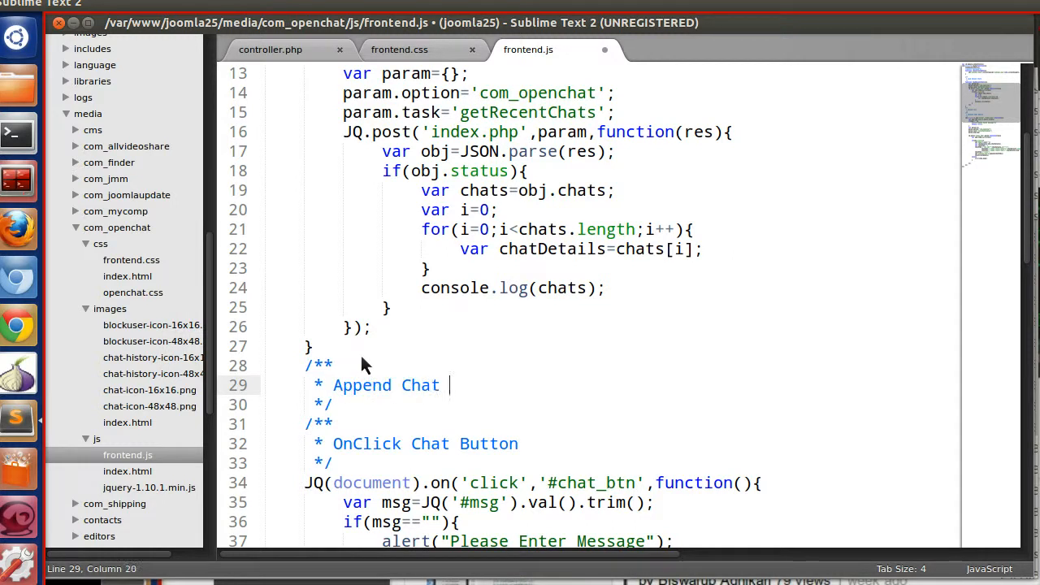
{"action": "type", "text": "Message"}
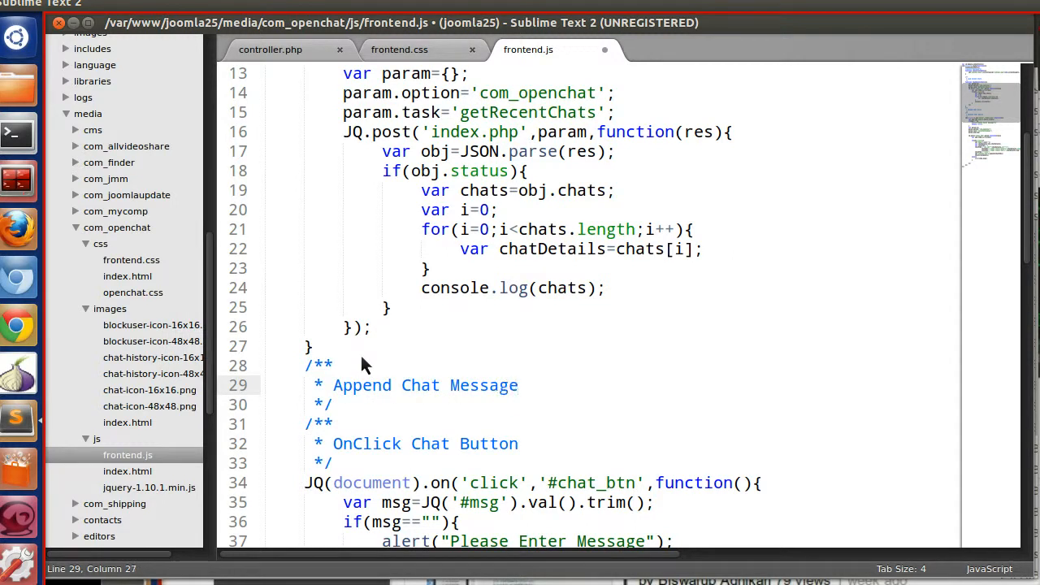
{"action": "type", "text": "function append"}
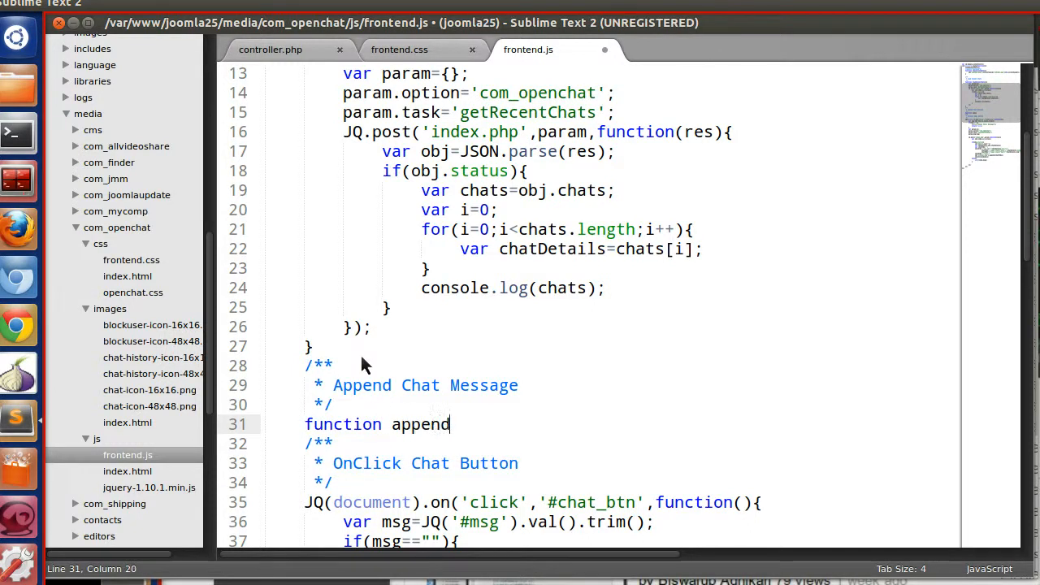
{"action": "type", "text": "Chat"}
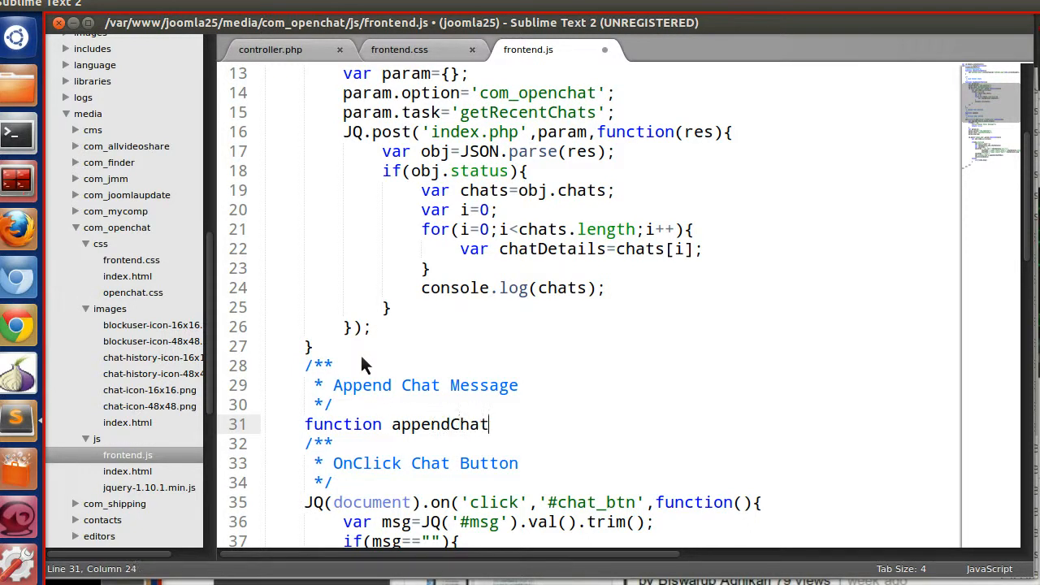
{"action": "type", "text": "Message()"}
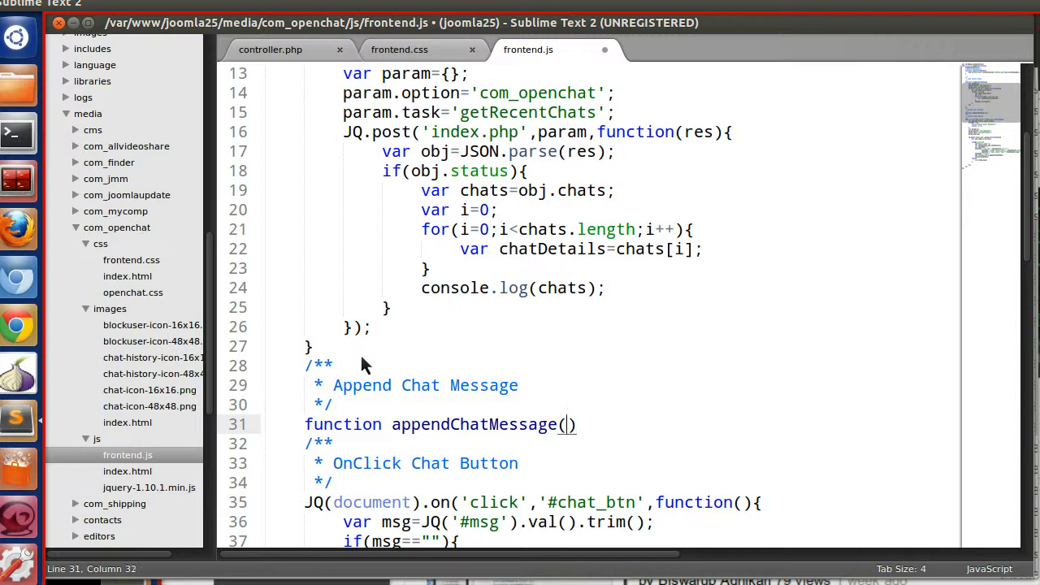
{"action": "type", "text": "{"}
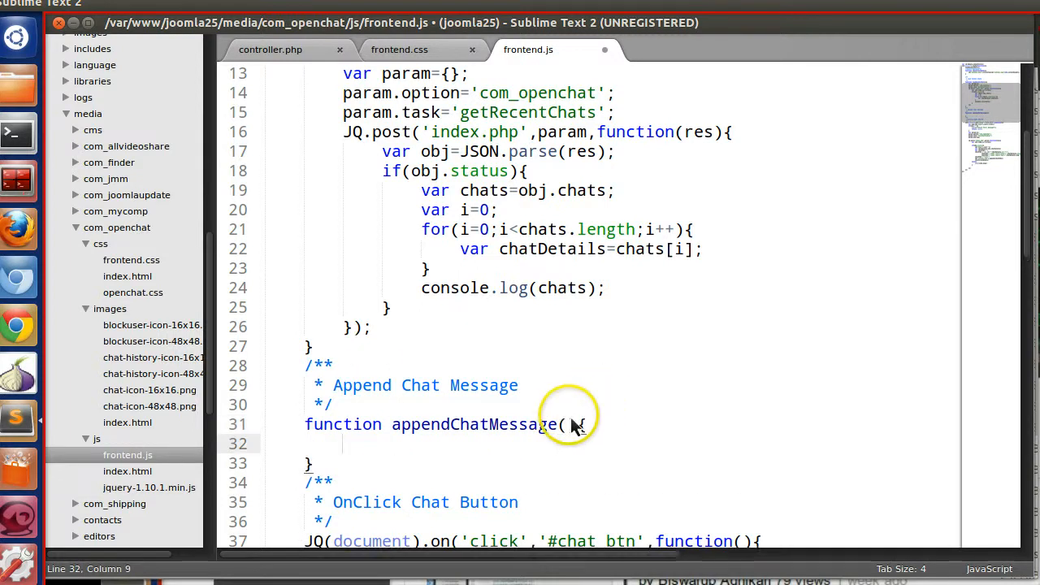
{"action": "type", "text": "chatDetails"}
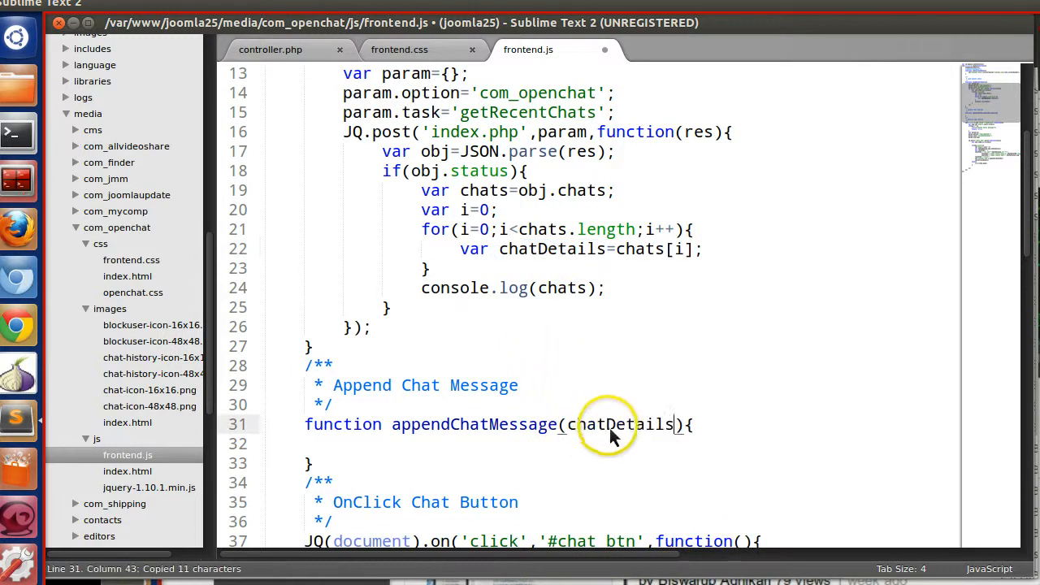
{"action": "scroll", "scroll_direction": "down", "scroll_amount": 3}
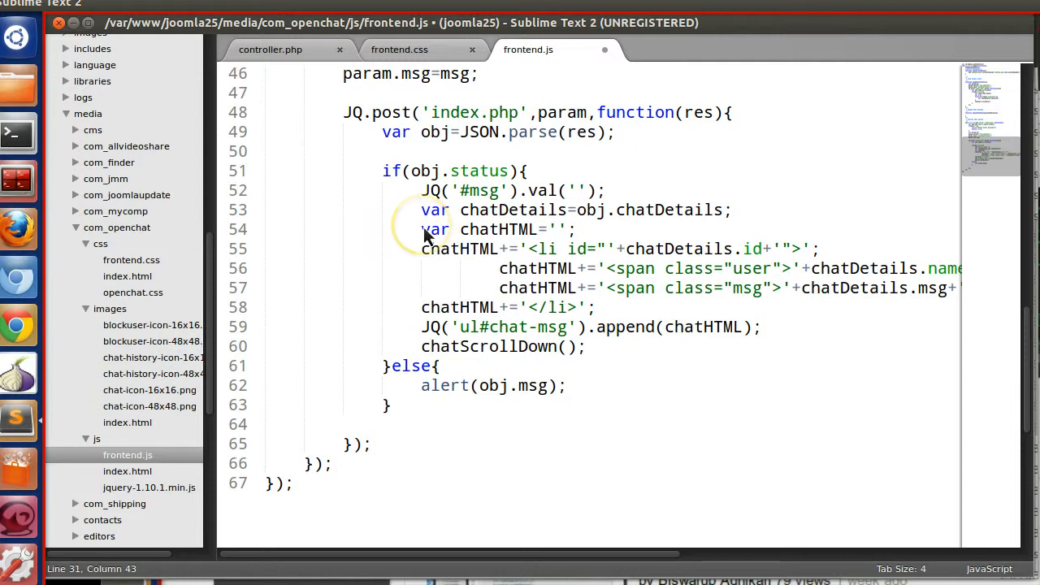
- Move the chat HTML-building lines into appendChatMessage, appending chatHTML to ul#chat-msg
{"action": "left_click", "coordinate": [421, 229]}
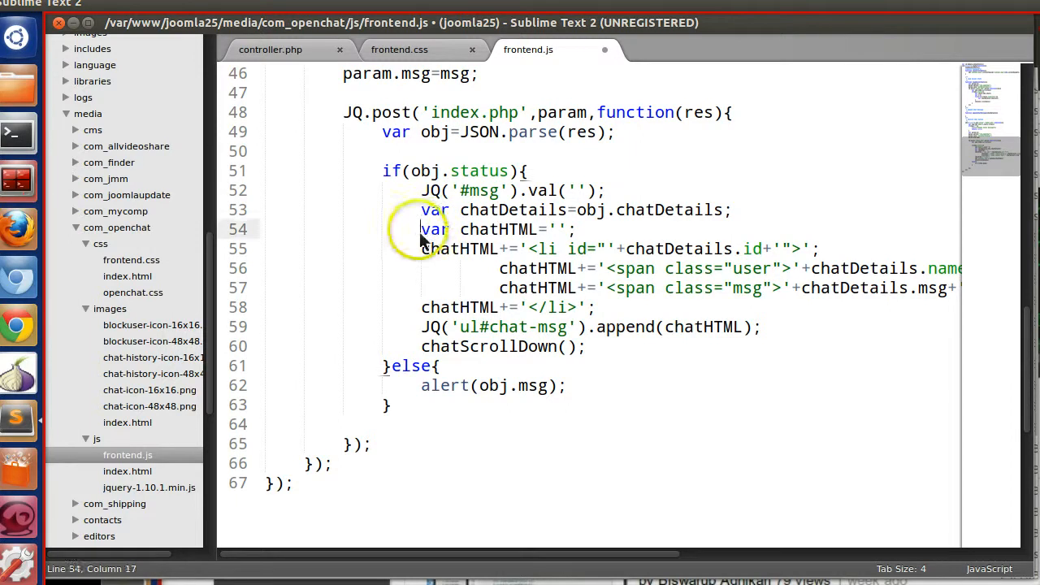
{"action": "left_click_drag", "start_coordinate": [421, 229], "coordinate": [577, 326]}
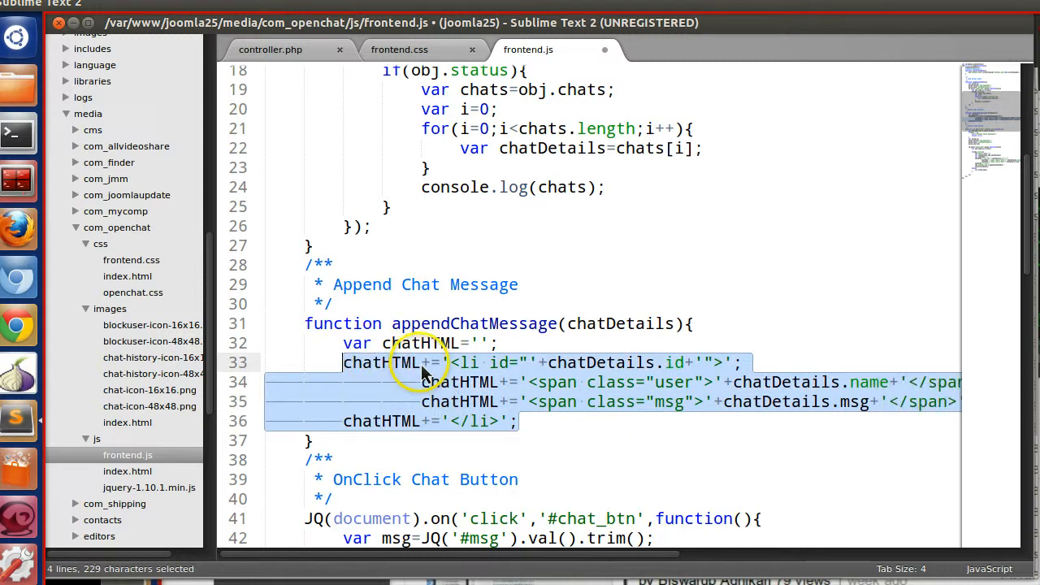
{"action": "scroll", "scroll_direction": "down", "scroll_amount": 3}
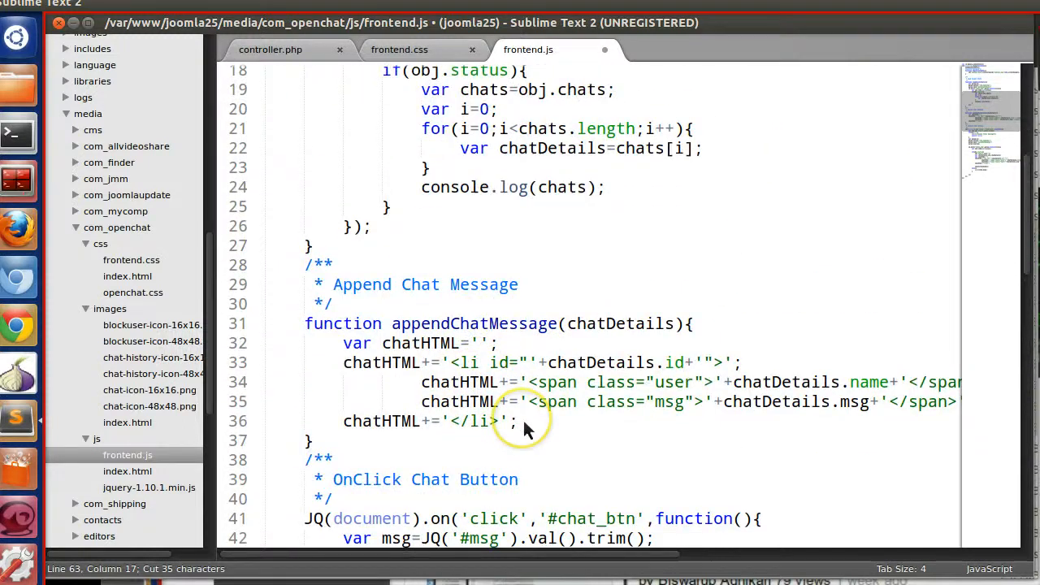
{"action": "type", "text": "JQ('ul#chat-msg').append(chatHTML);"}
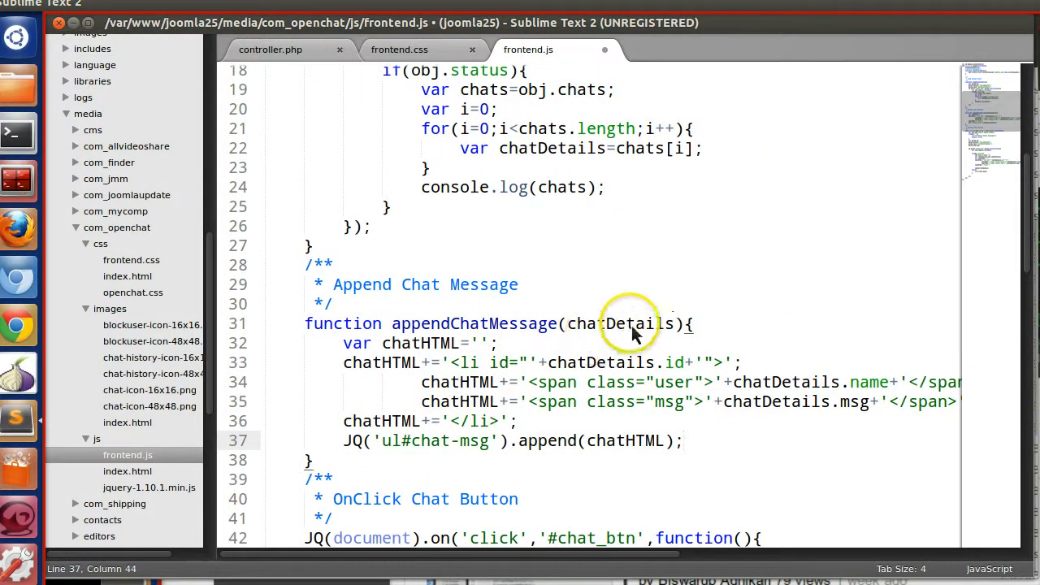
{"action": "double_click", "coordinate": [620, 323]}
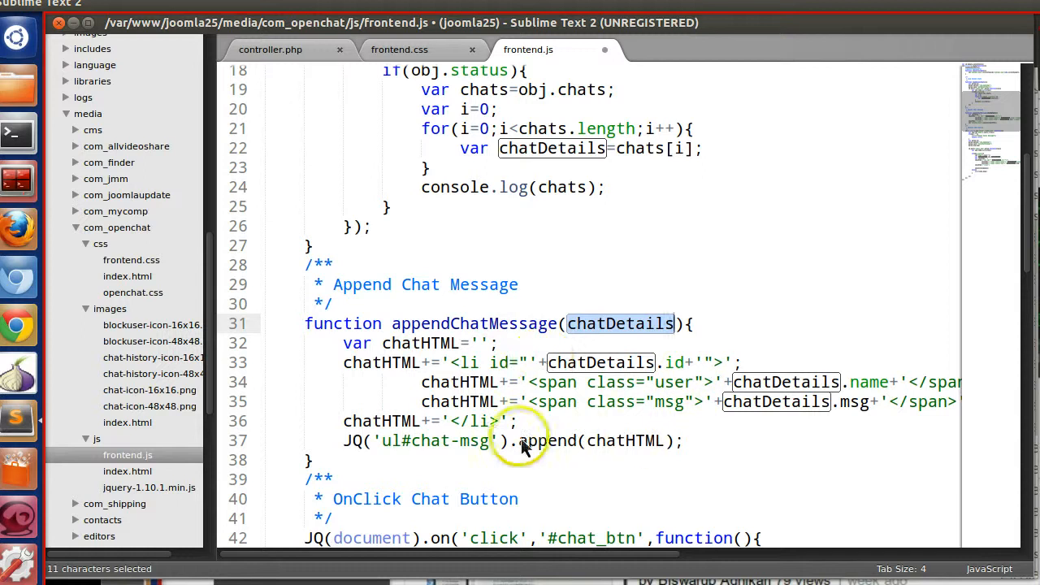
{"action": "double_click", "coordinate": [473, 323]}
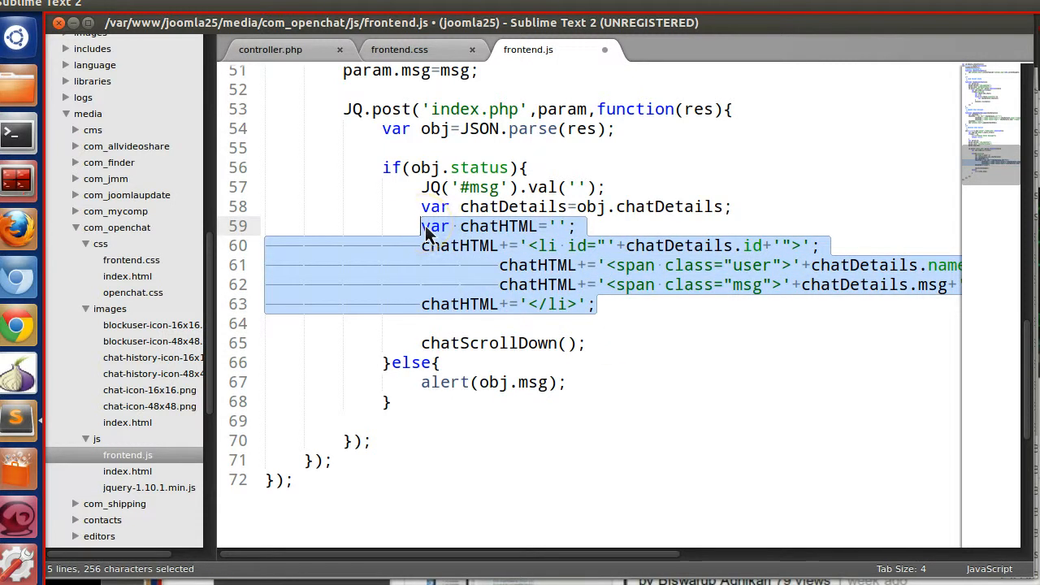
{"action": "mouse_move", "coordinate": [573, 281]}
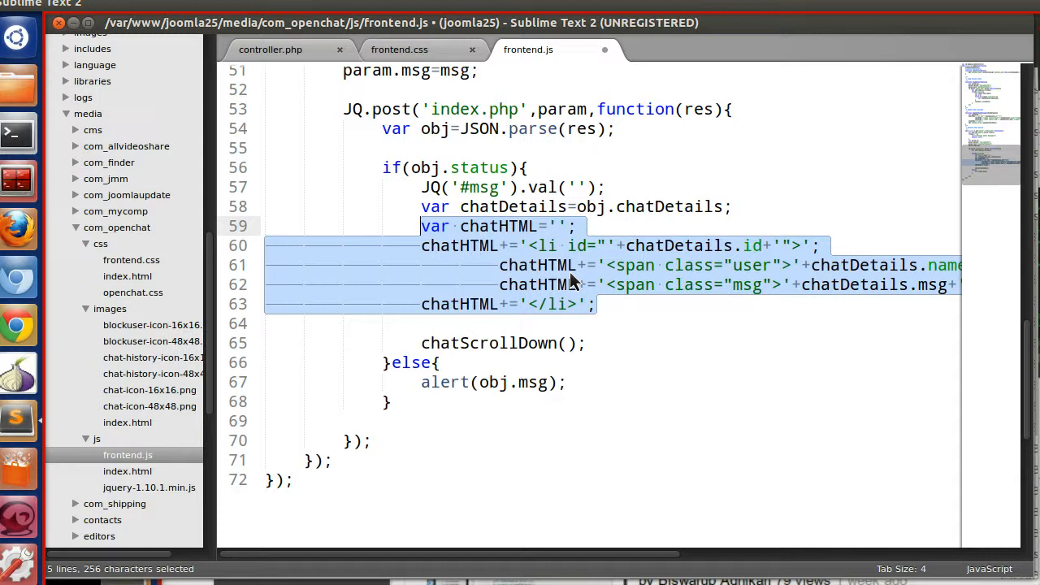
- Add chatScrollDown() and call appendChatMessage(chatDetails) inside the recent-chats loop
{"action": "type", "text": "appendChatMessage(chatDetails){"}
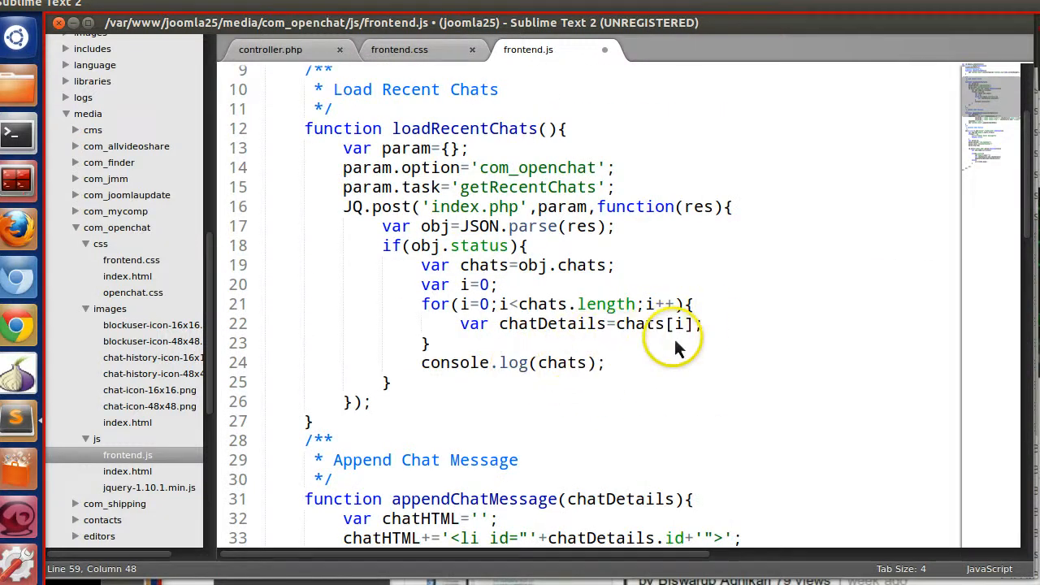
{"action": "scroll", "scroll_direction": "down", "scroll_amount": 3}
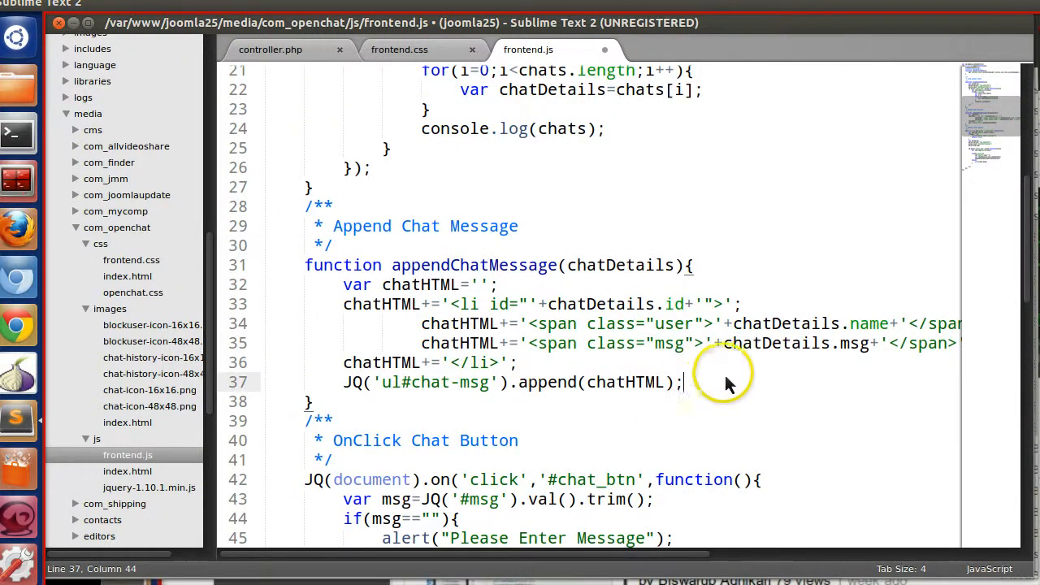
{"action": "type", "text": "chatScrollDown();"}
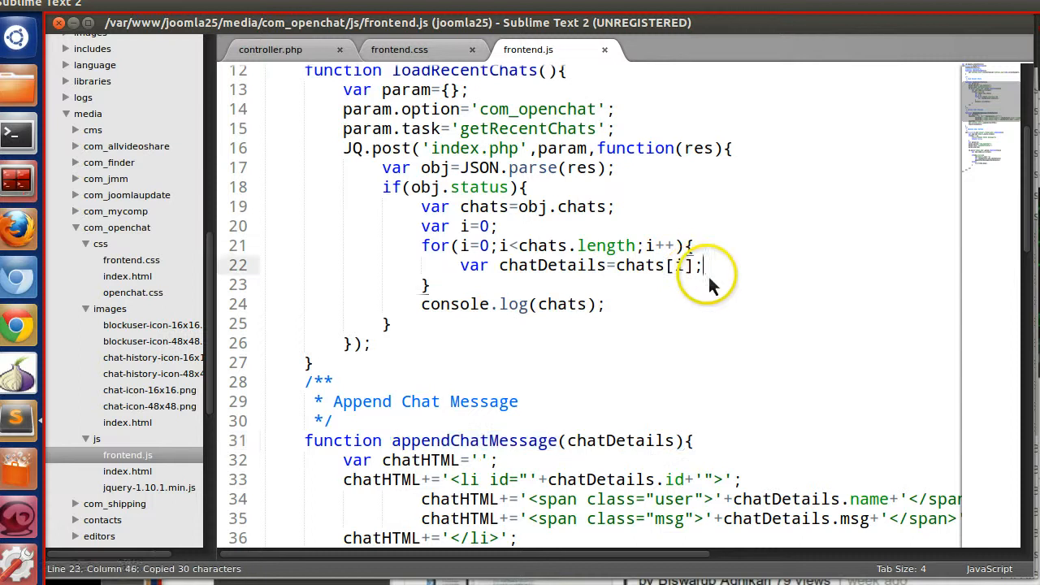
{"action": "type", "text": "appendChatMessage(chatDetails)"}
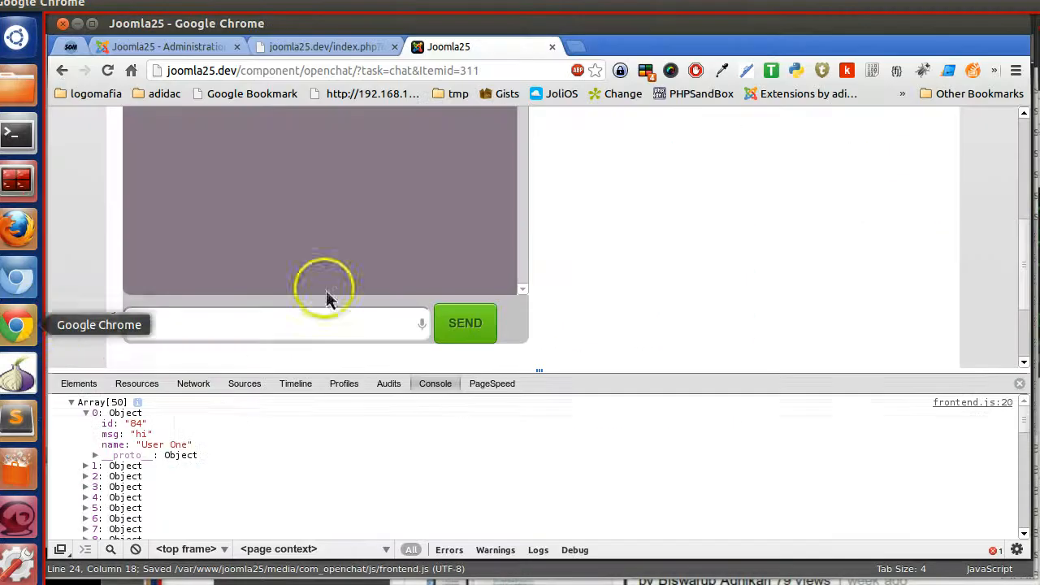
- Reload the chat page and send the message 'hi this is bisu'
{"action": "left_click", "coordinate": [107, 70]}
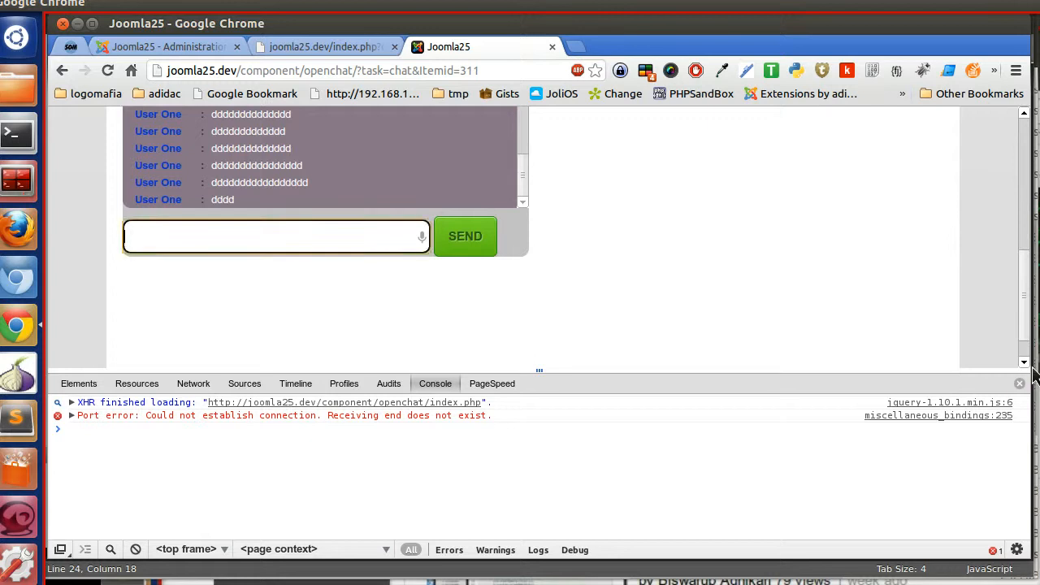
{"action": "type", "text": "hi this is bisu"}
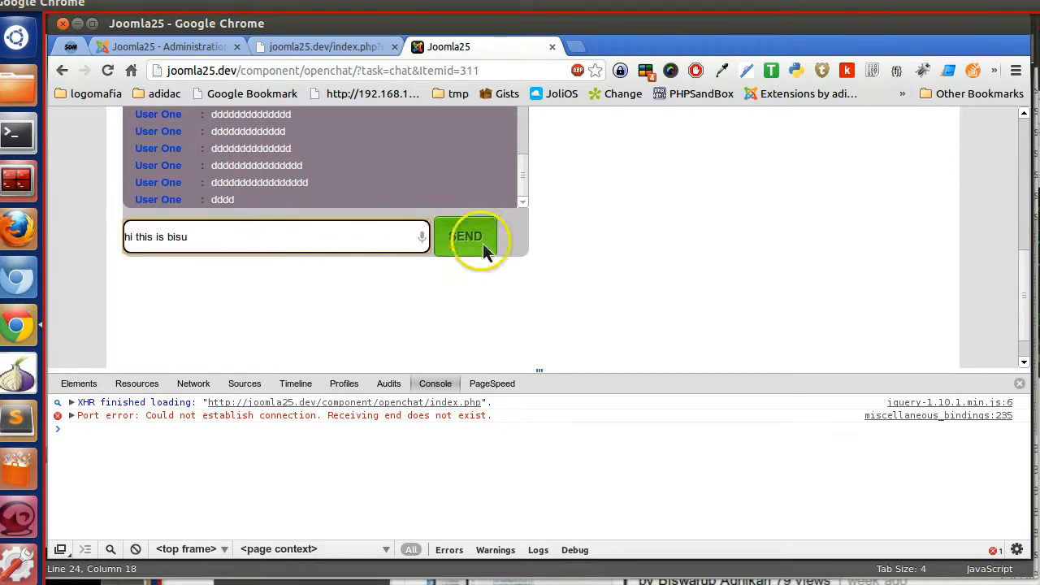
{"action": "left_click", "coordinate": [465, 237]}
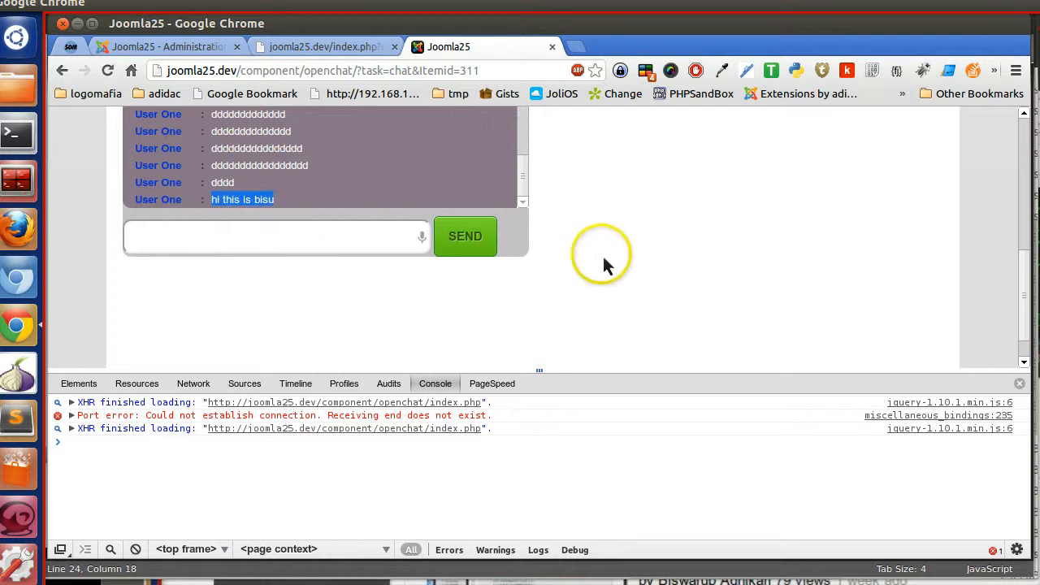
{"action": "mouse_move", "coordinate": [445, 285]}
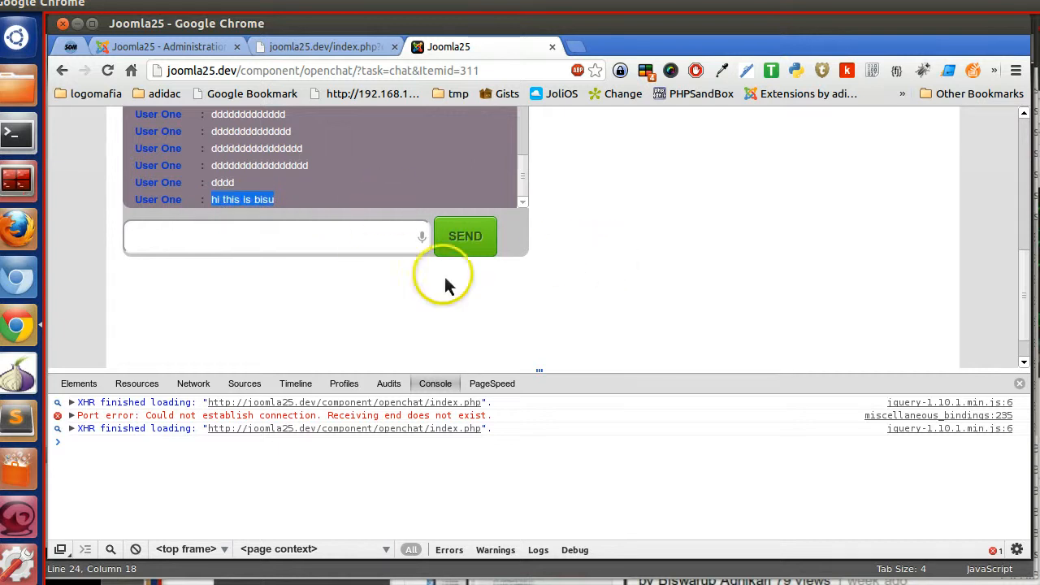
{"action": "mouse_move", "coordinate": [1033, 388]}
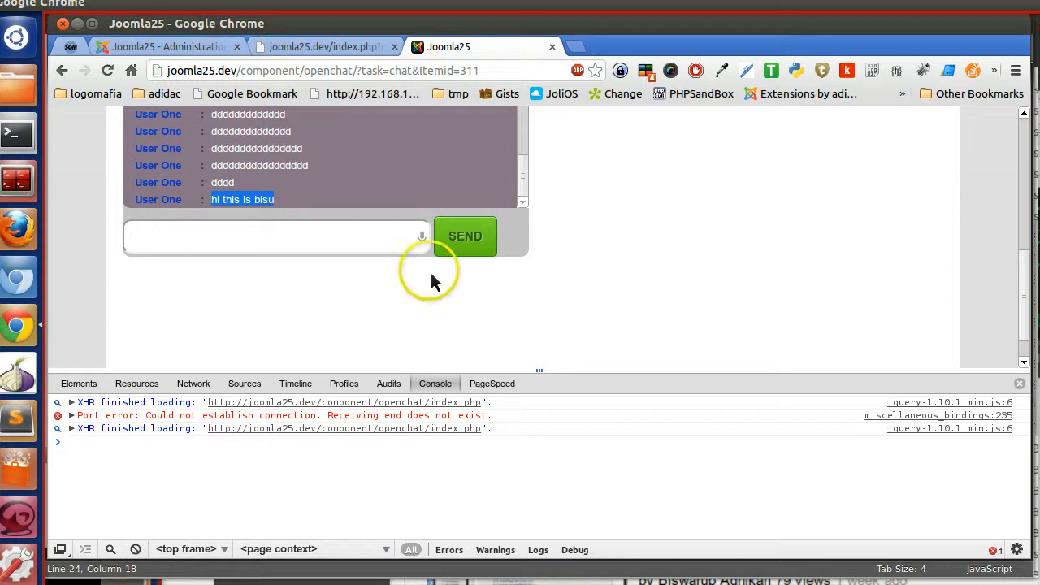
{"action": "mouse_move", "coordinate": [995, 204]}
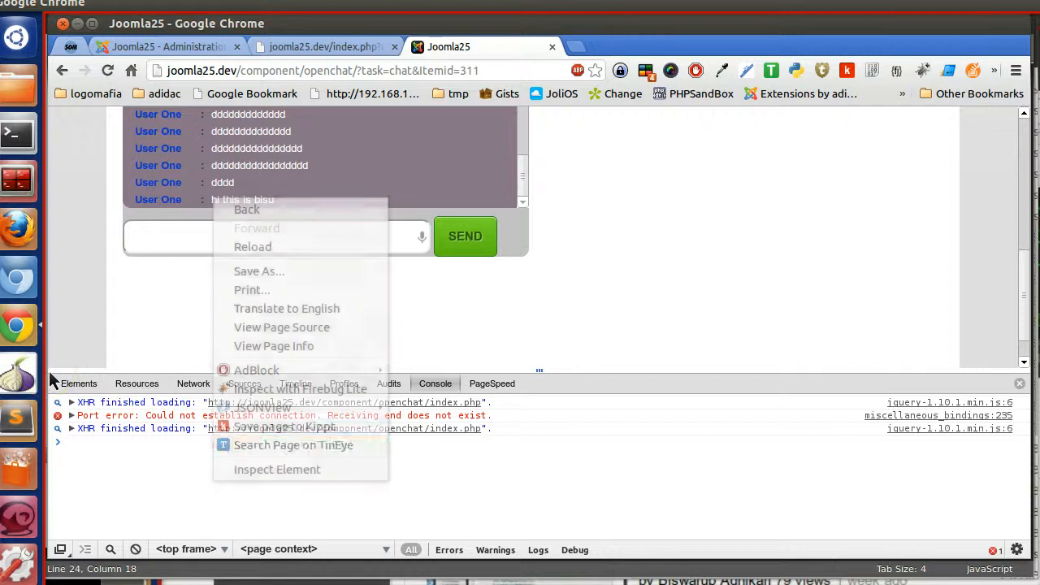
- Inspect the newest message and select its li id="85" node in Elements
{"action": "left_click", "coordinate": [277, 469]}
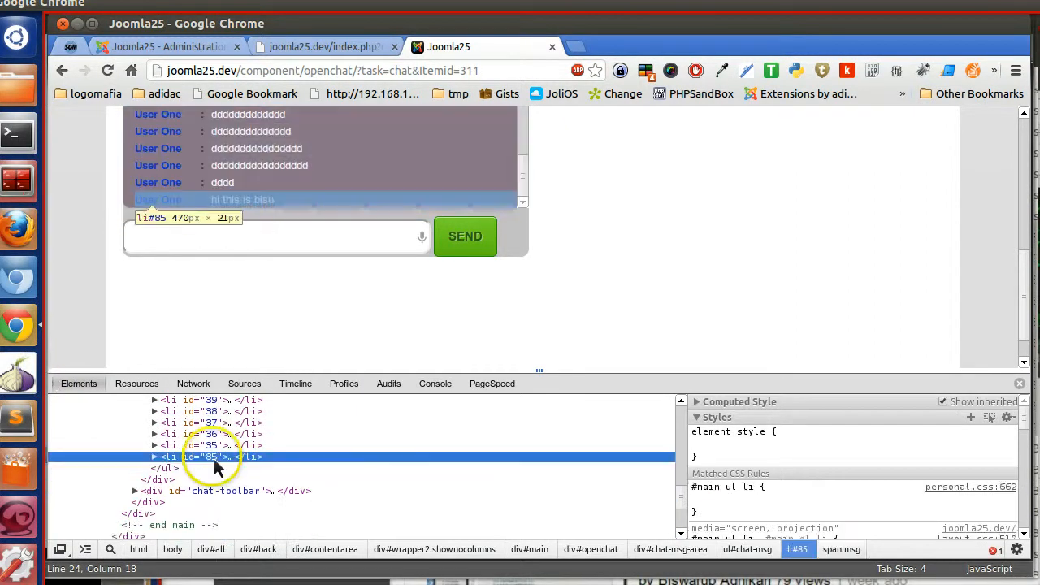
{"action": "mouse_move", "coordinate": [166, 467]}
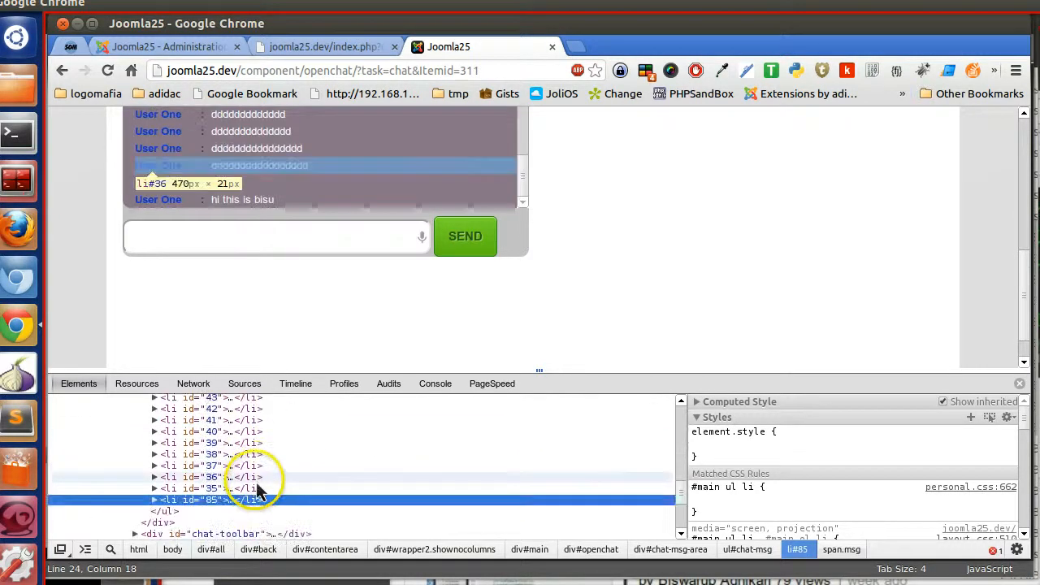
{"action": "left_click", "coordinate": [214, 499]}
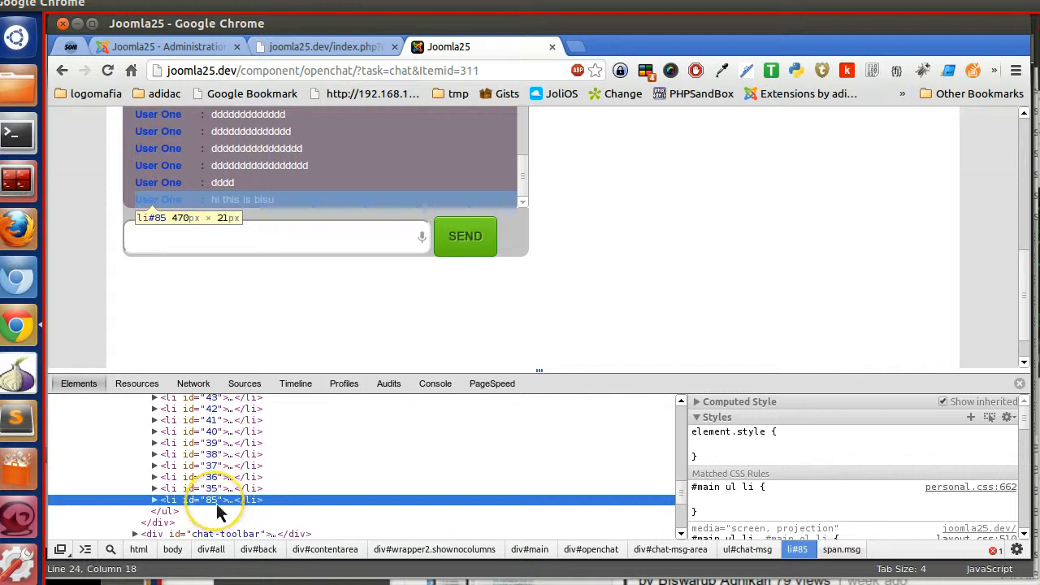
{"action": "left_click", "coordinate": [155, 499]}
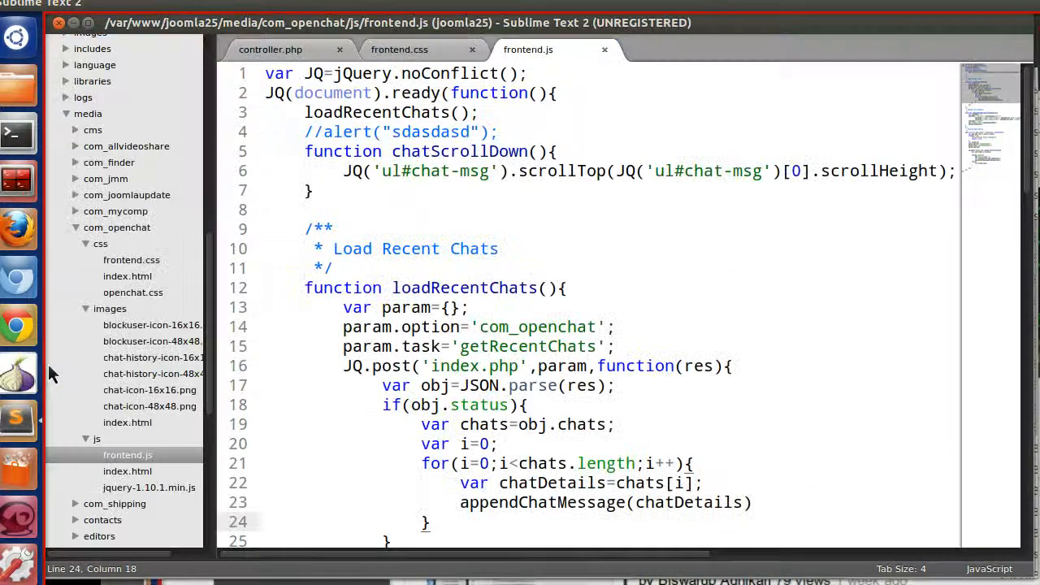
- Switch back to Chrome via the Unity launcher to view the chat page
{"action": "left_click", "coordinate": [18, 325]}
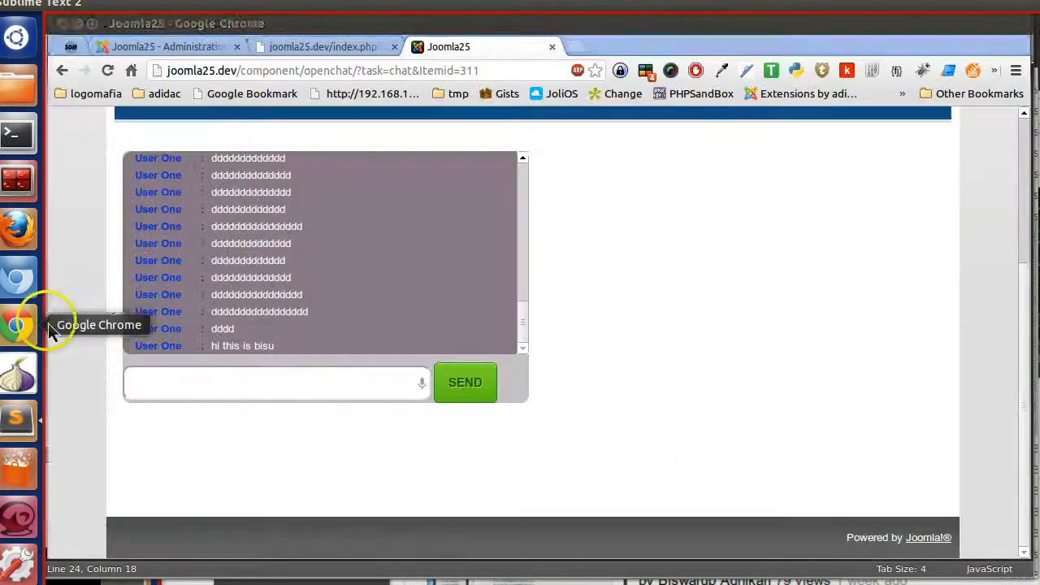
{"action": "left_click", "coordinate": [16, 134]}
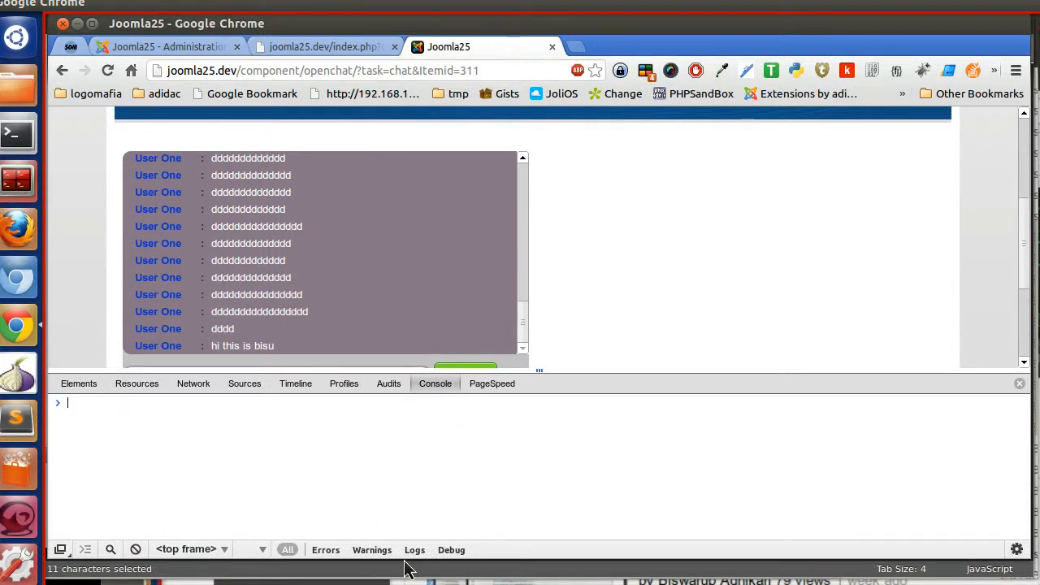
- Run JQ('ul#chat-msg li:last') and then .attr('id') in the console
{"action": "type", "text": "JQ('"}
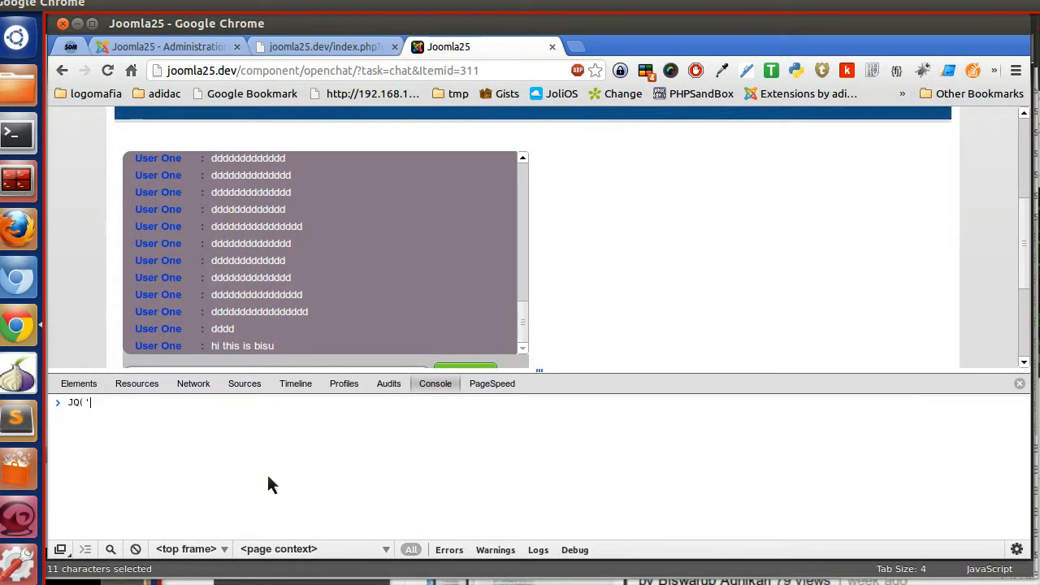
{"action": "type", "text": "ul#chat-msg li:"}
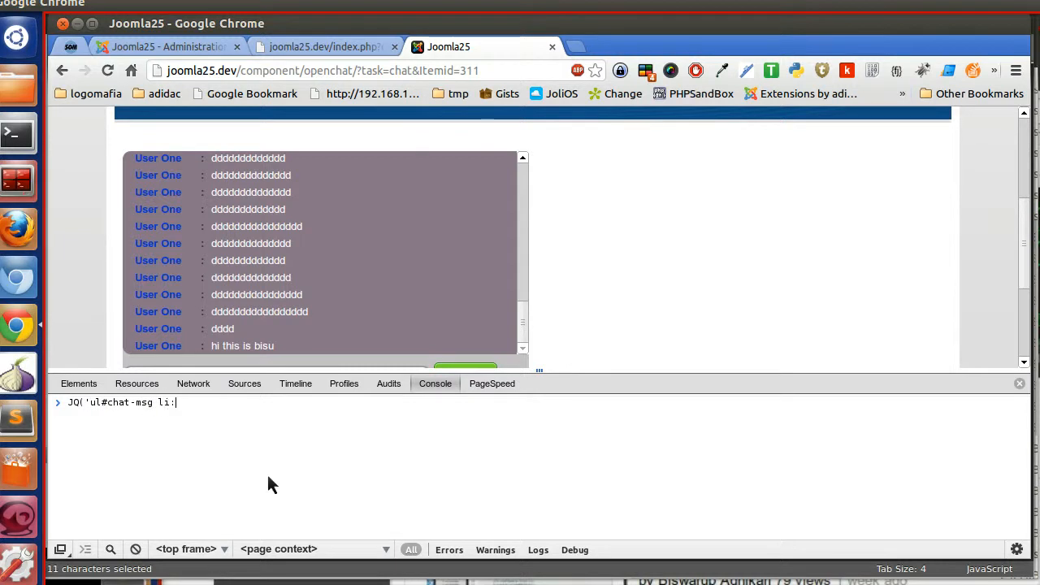
{"action": "type", "text": "last"}
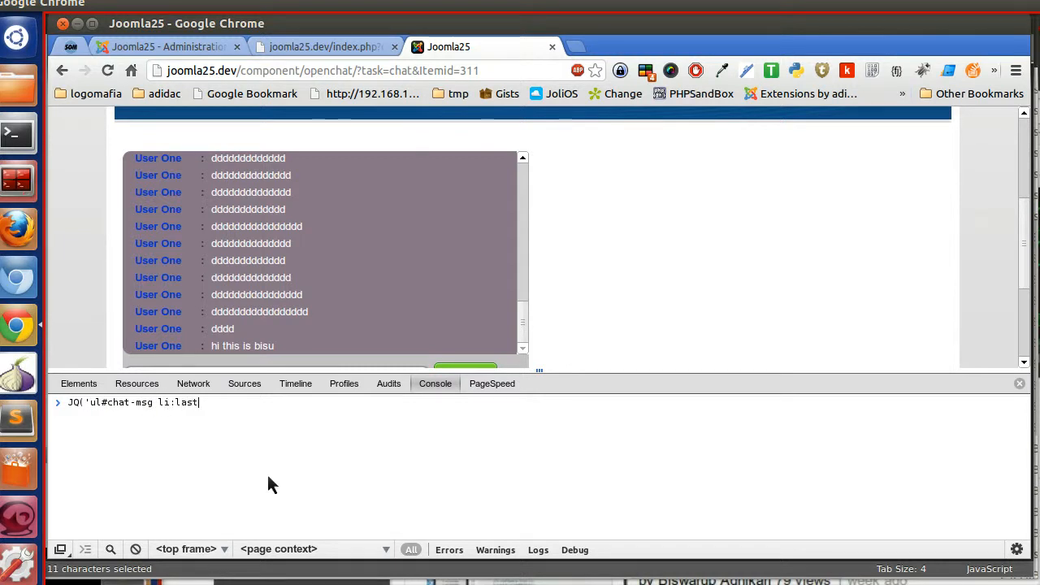
{"action": "type", "text": "')"}
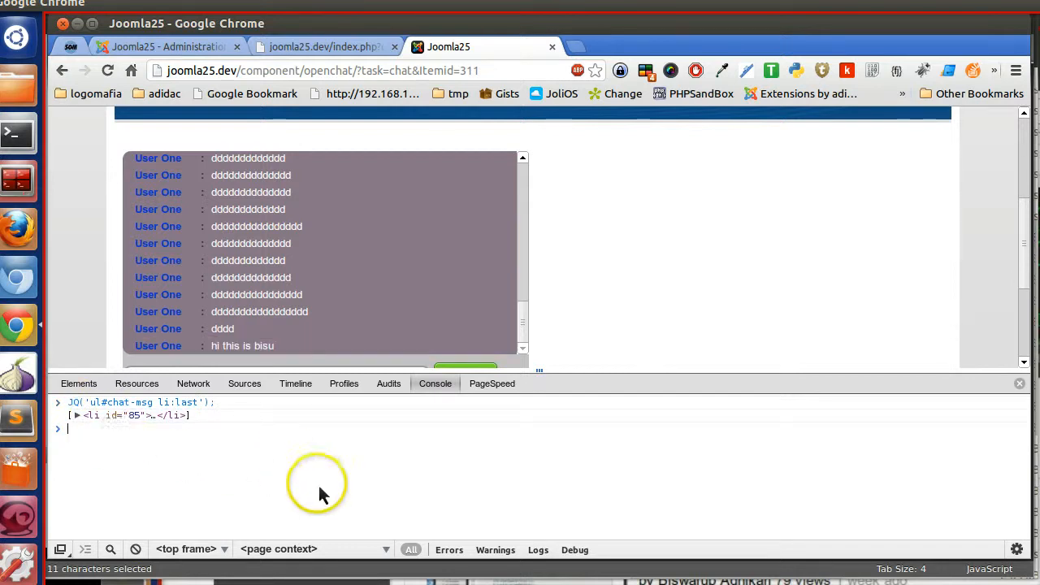
{"action": "type", "text": "JQ('ul#chat-msg li:last')"}
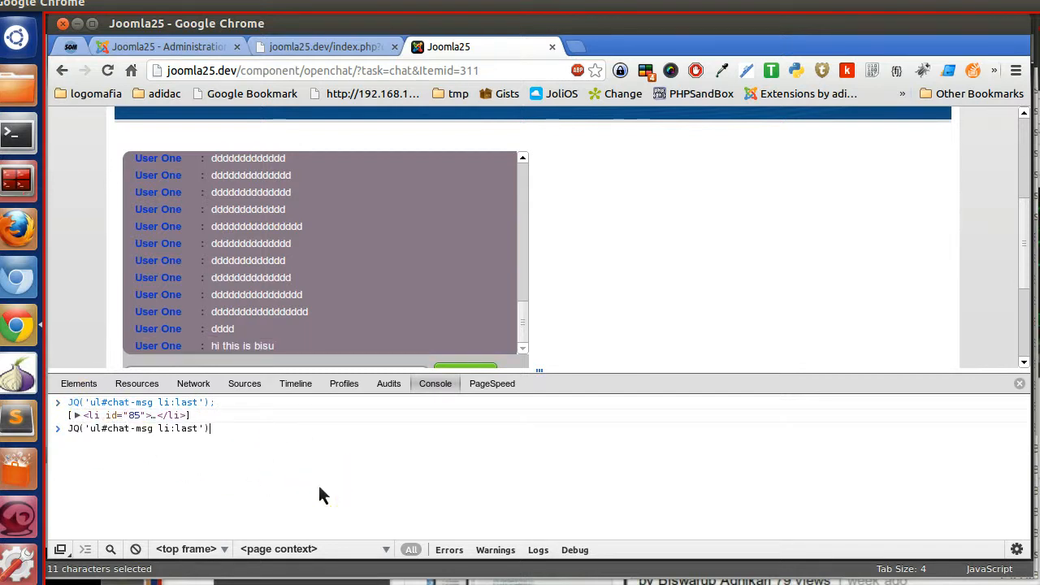
{"action": "type", "text": ".attr("}
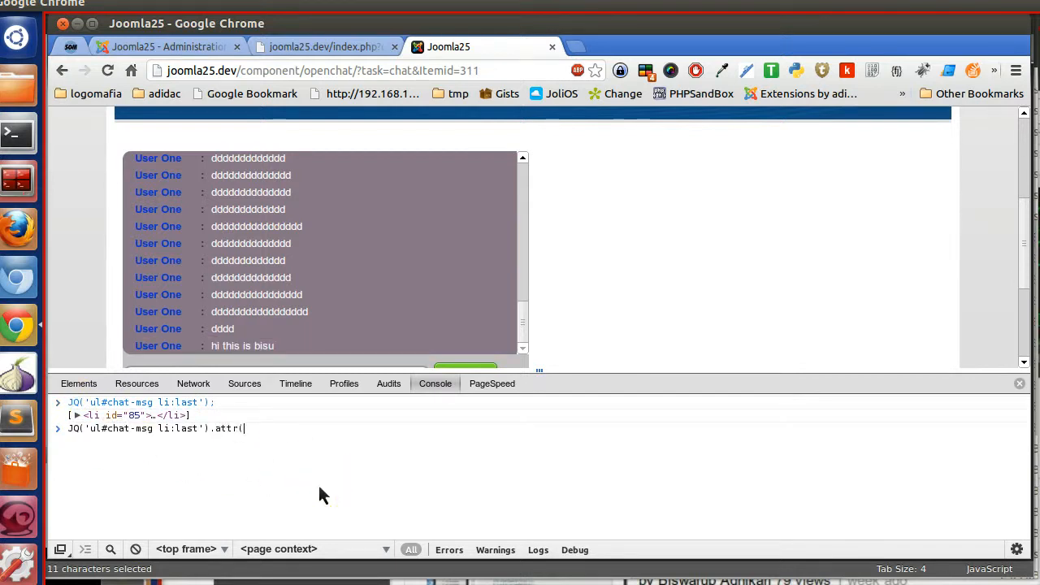
{"action": "type", "text": "'id'"}
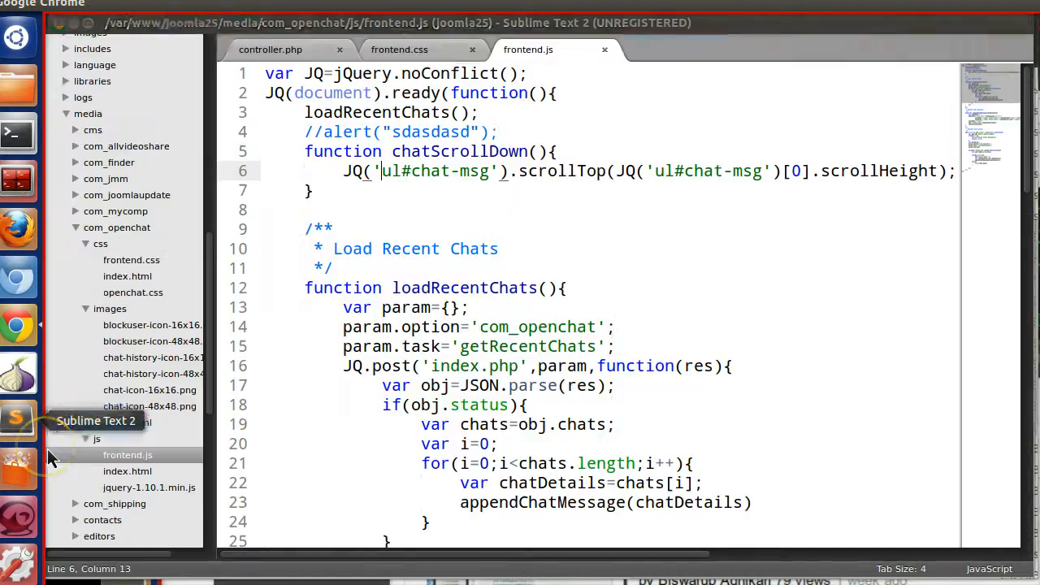
- Scroll frontend.js to review loadRecentChats and its loop calling appendChatMessage
{"action": "scroll", "scroll_direction": "down", "scroll_amount": 3}
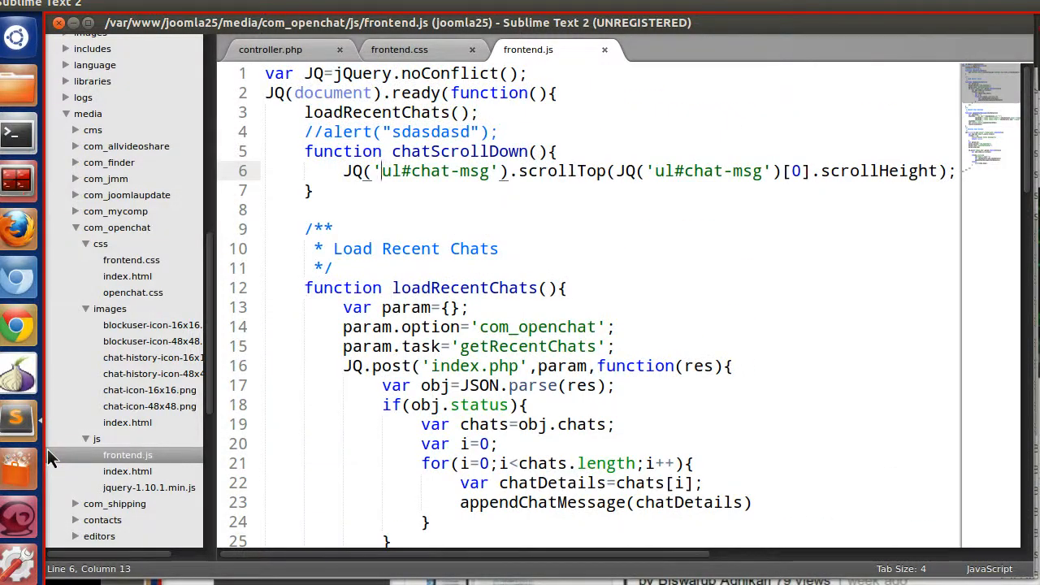
{"action": "scroll", "scroll_direction": "down", "scroll_amount": 3}
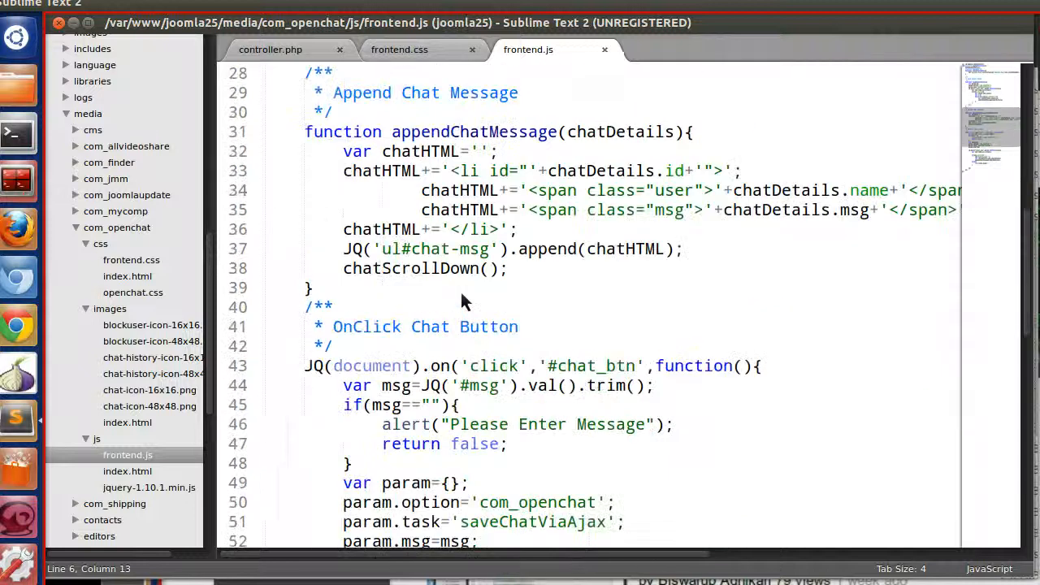
{"action": "scroll", "scroll_direction": "down", "scroll_amount": 3}
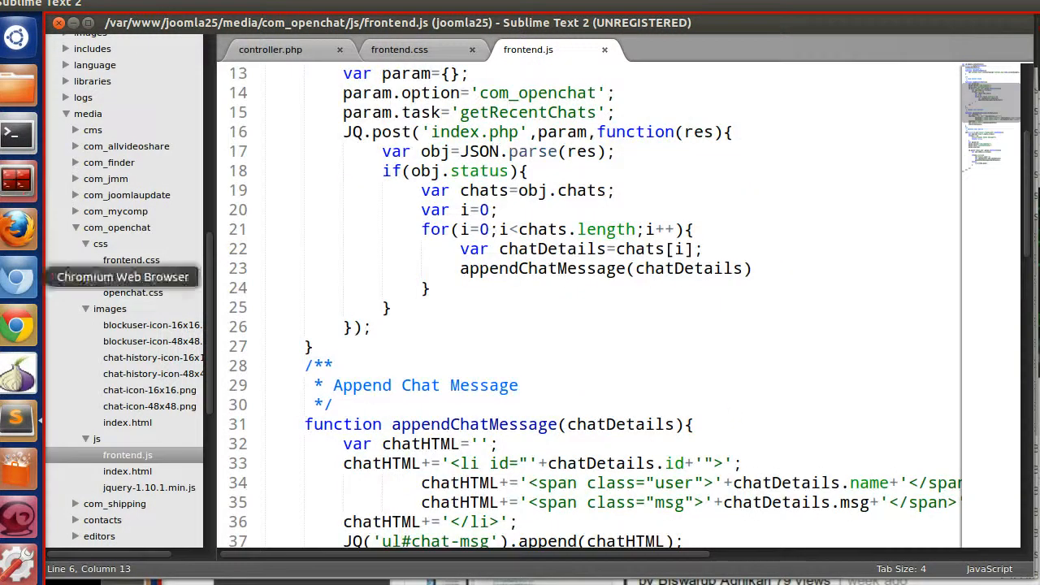
{"action": "mouse_move", "coordinate": [18, 235]}
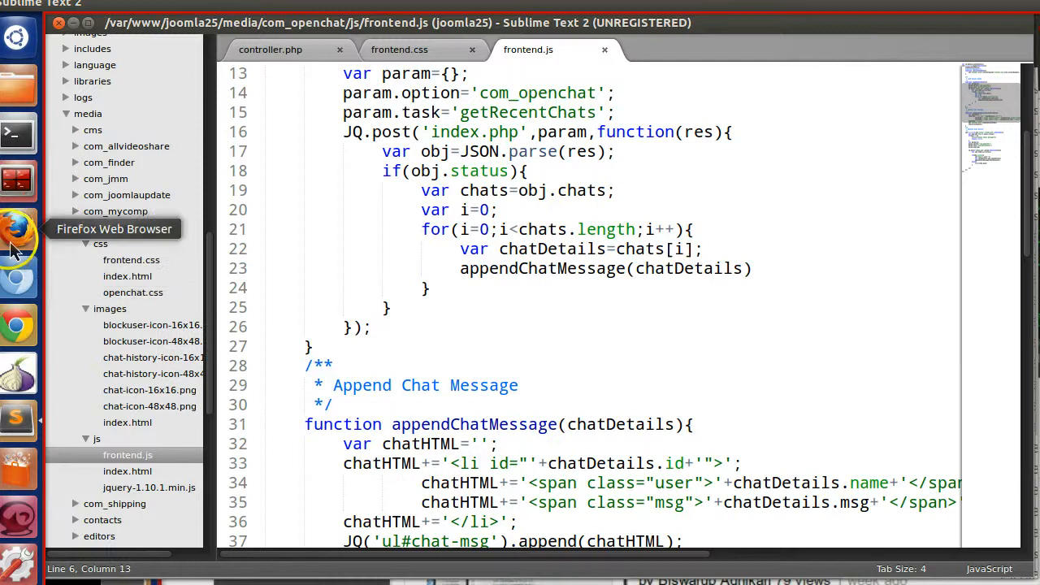
- Switch to Firefox showing Biswarup Adhikari's YouTube channel of Joomla component development uploads
{"action": "left_click", "coordinate": [18, 235]}
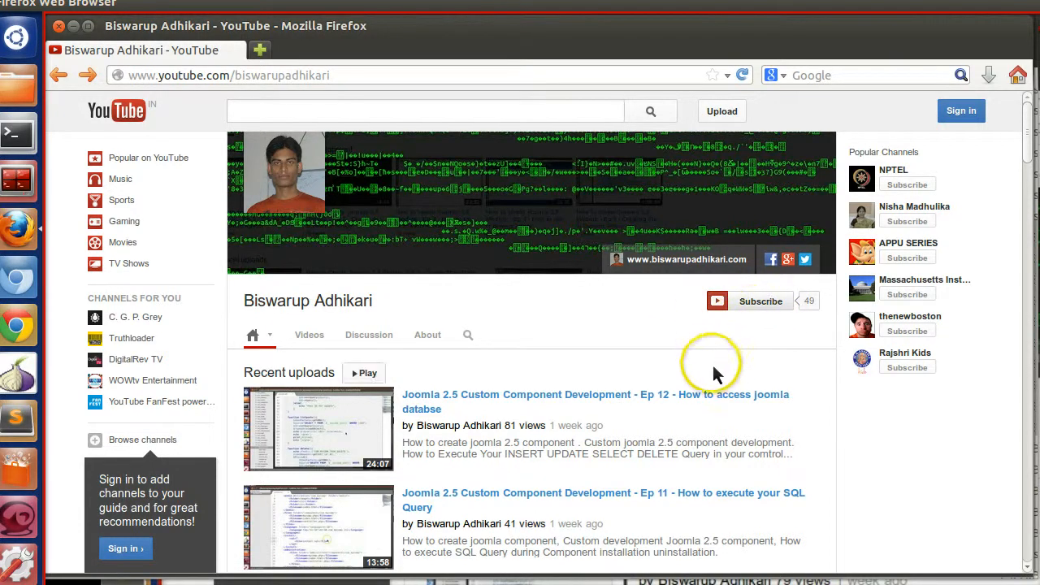
{"action": "mouse_move", "coordinate": [658, 370]}
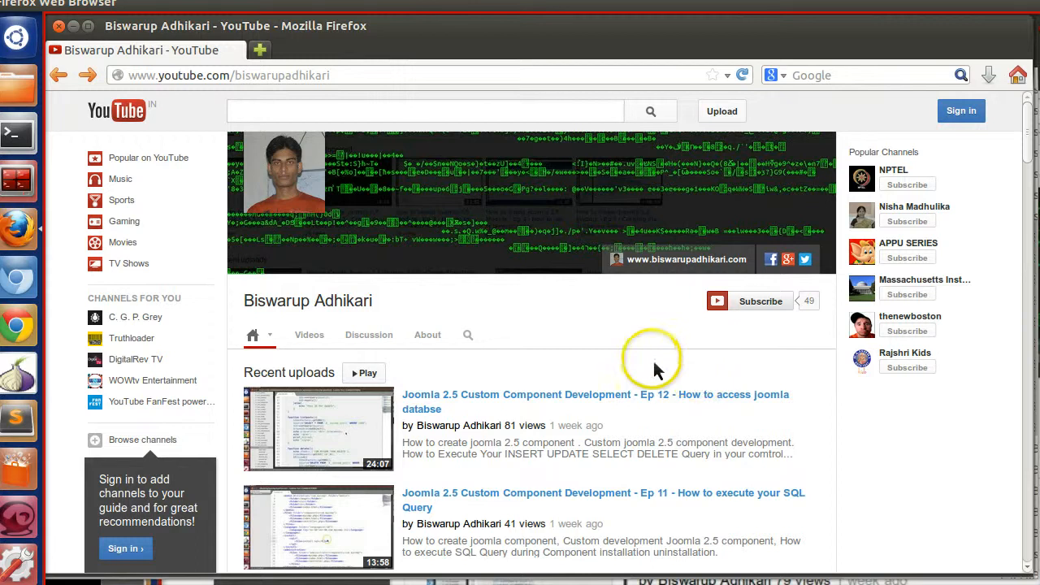
{"action": "mouse_move", "coordinate": [679, 435]}
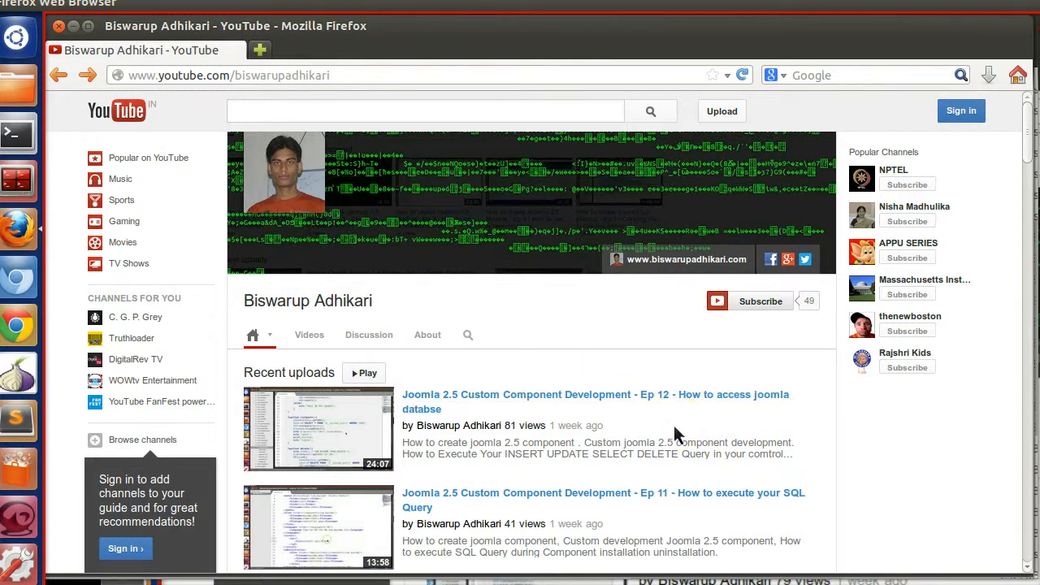